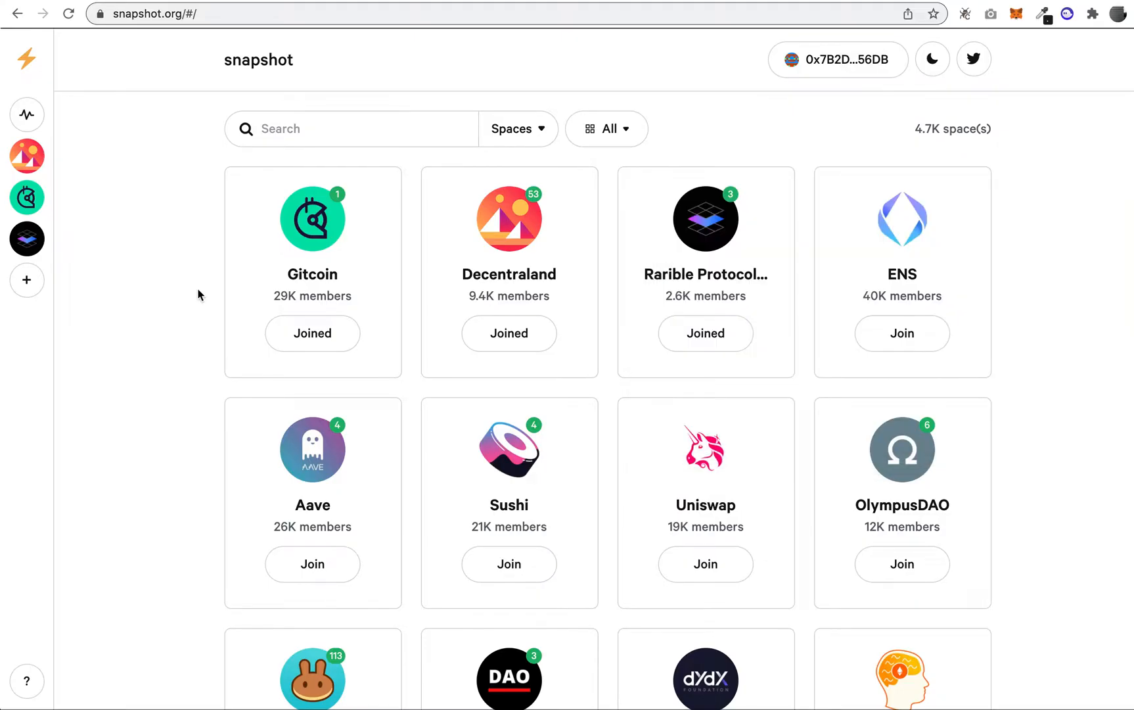
mouse_move(167, 29)
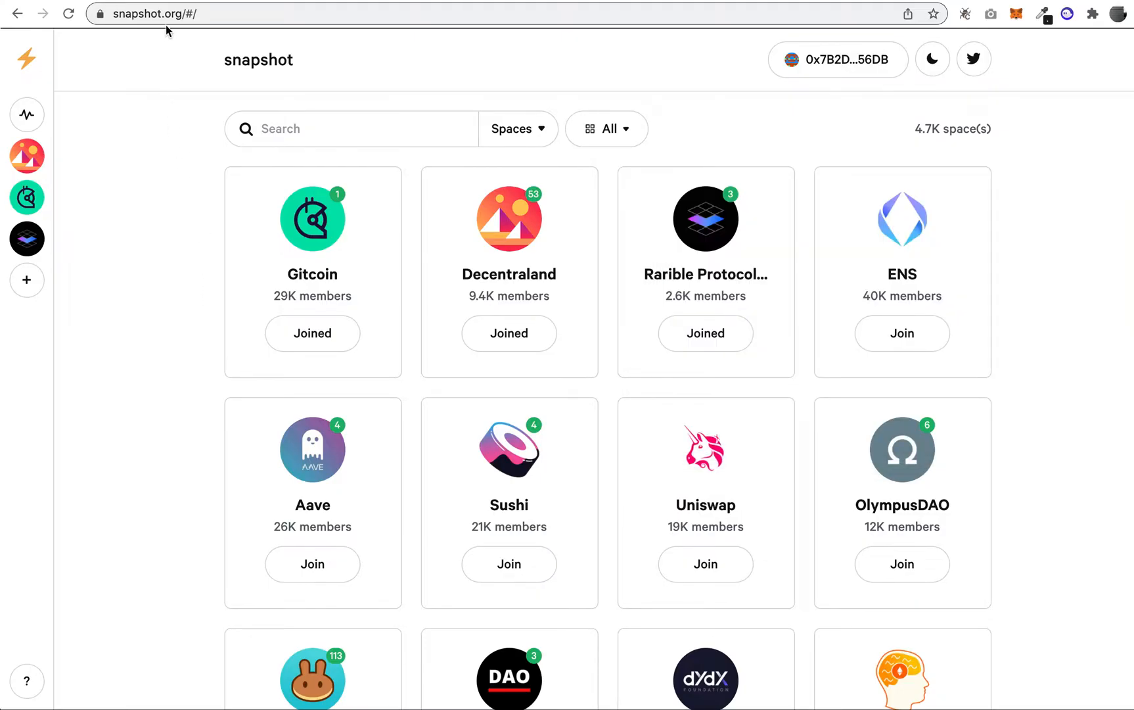
mouse_move(792, 133)
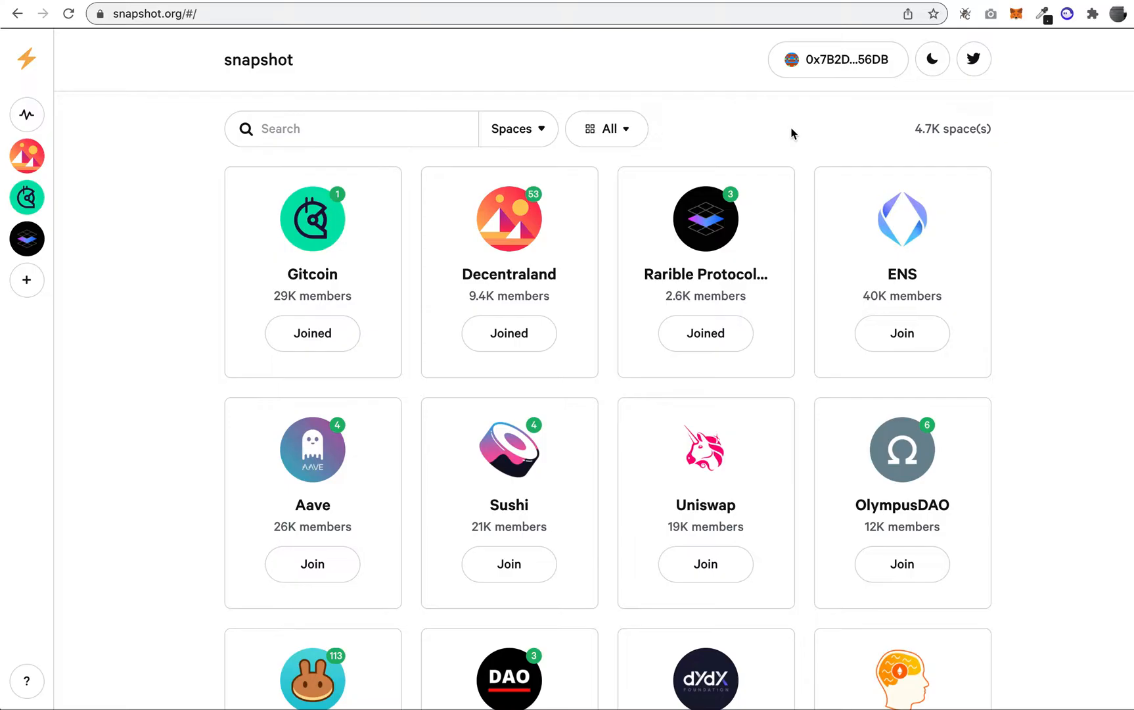
mouse_move(832, 69)
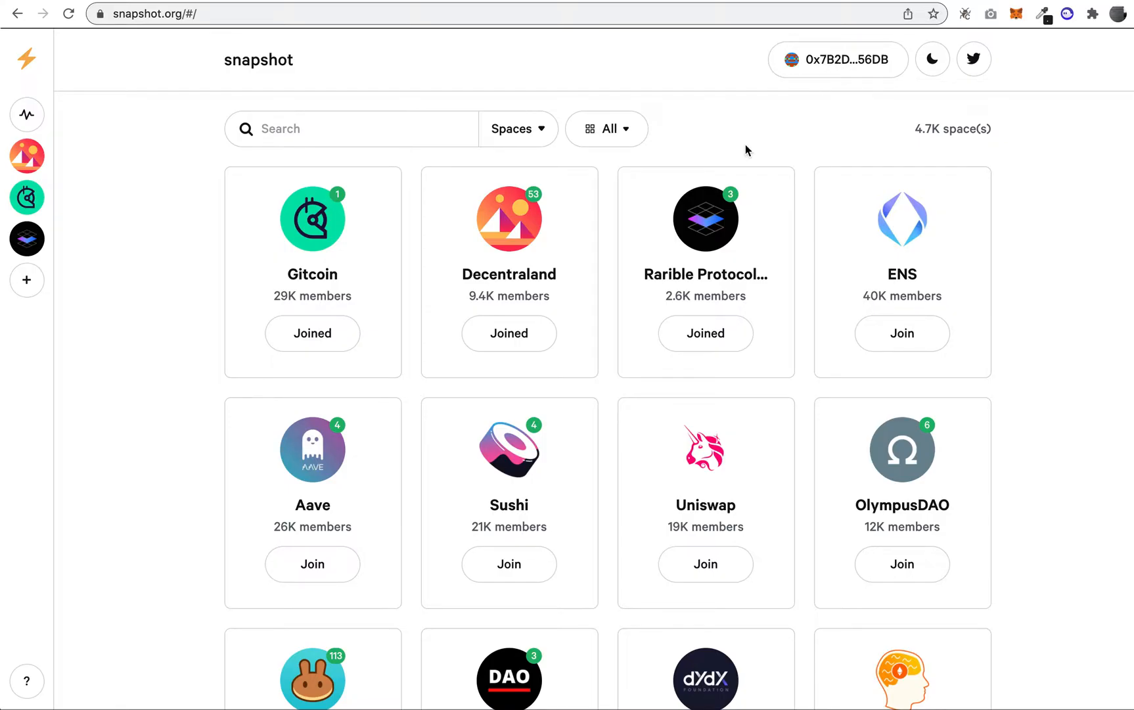
mouse_move(178, 268)
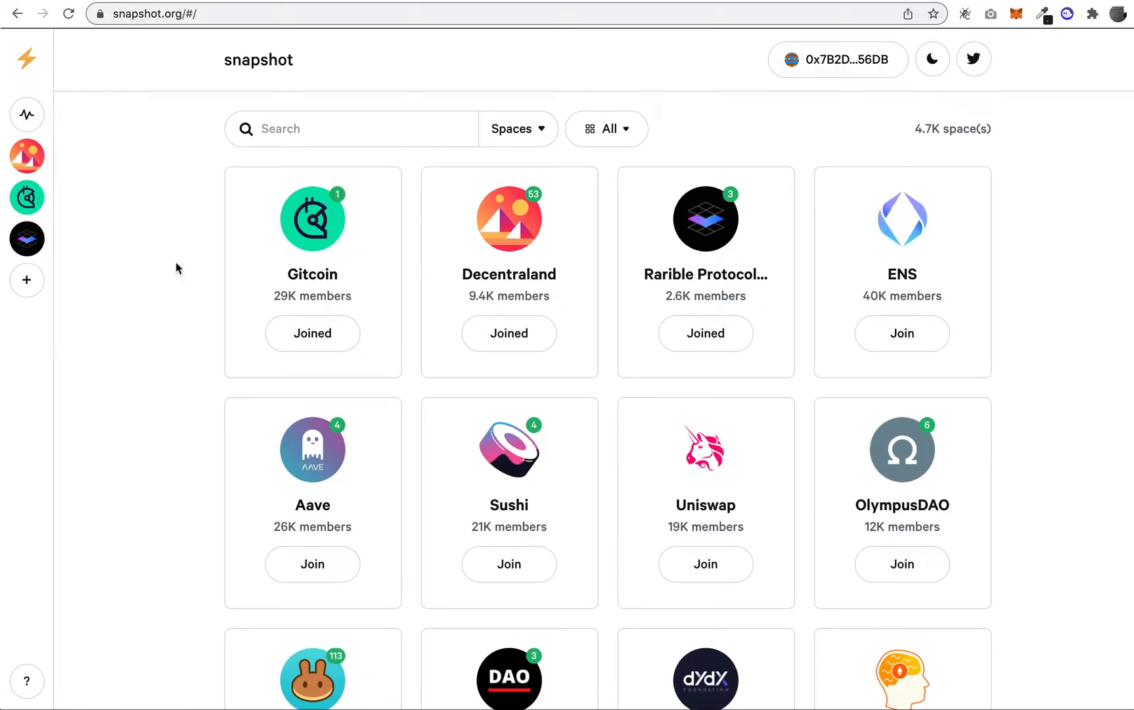
mouse_move(694, 199)
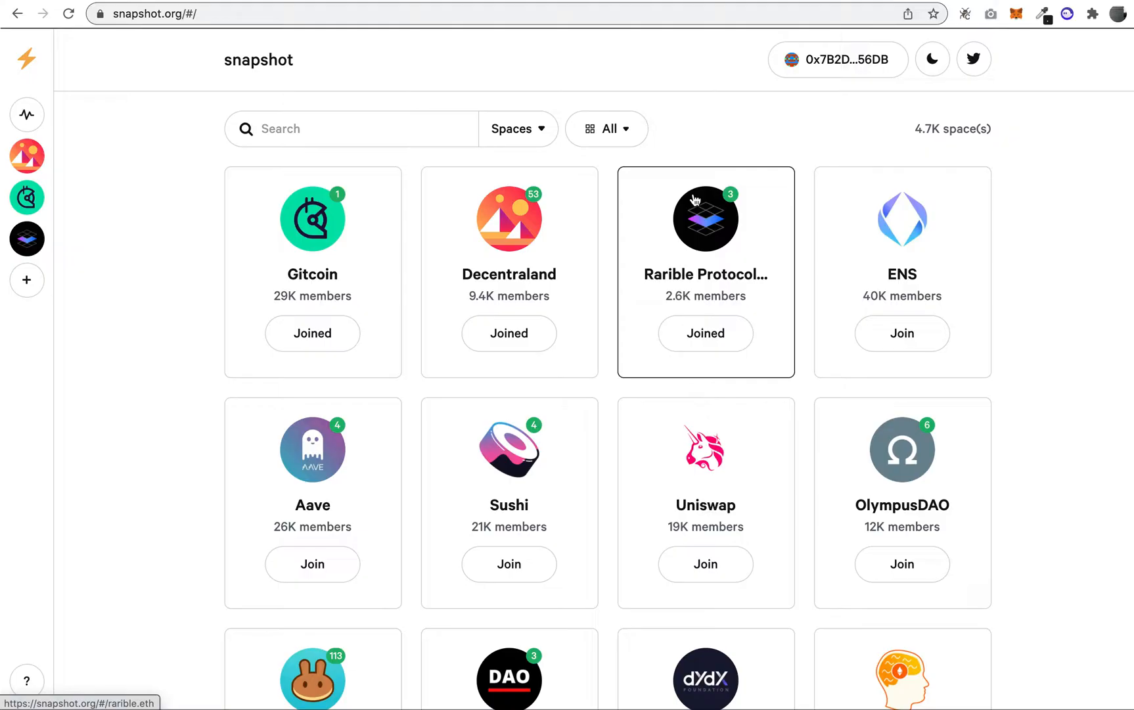
mouse_move(668, 278)
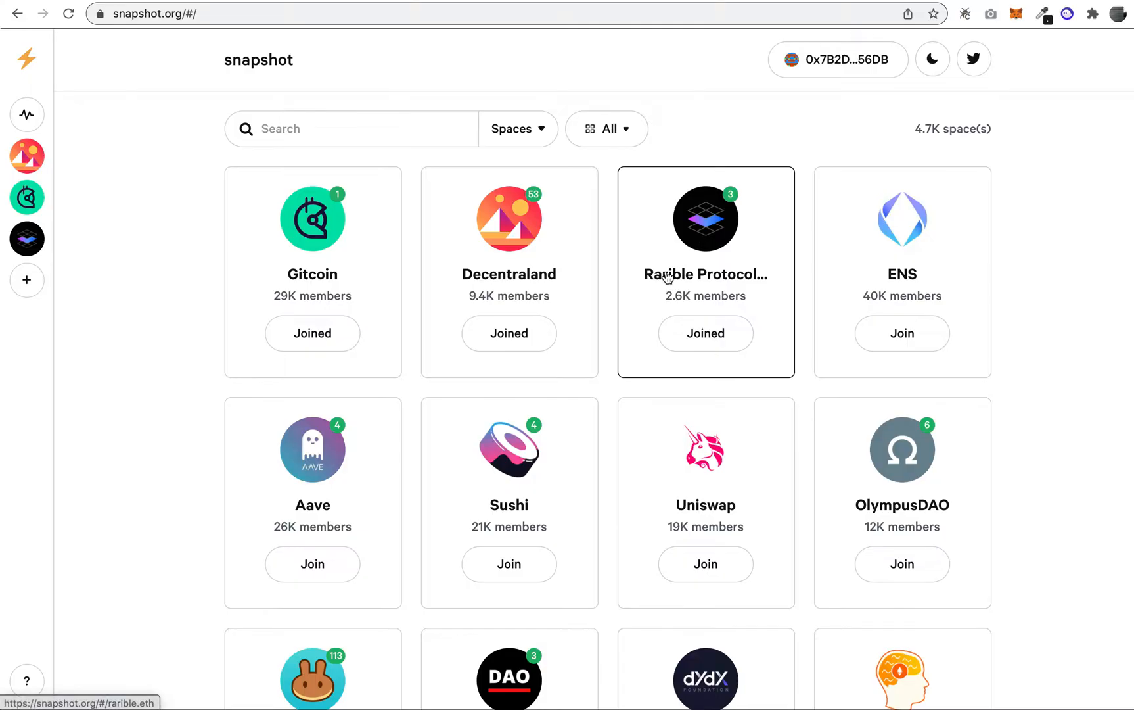
Scroll through the spaces grid on the Snapshot home page.
scroll(down, 3)
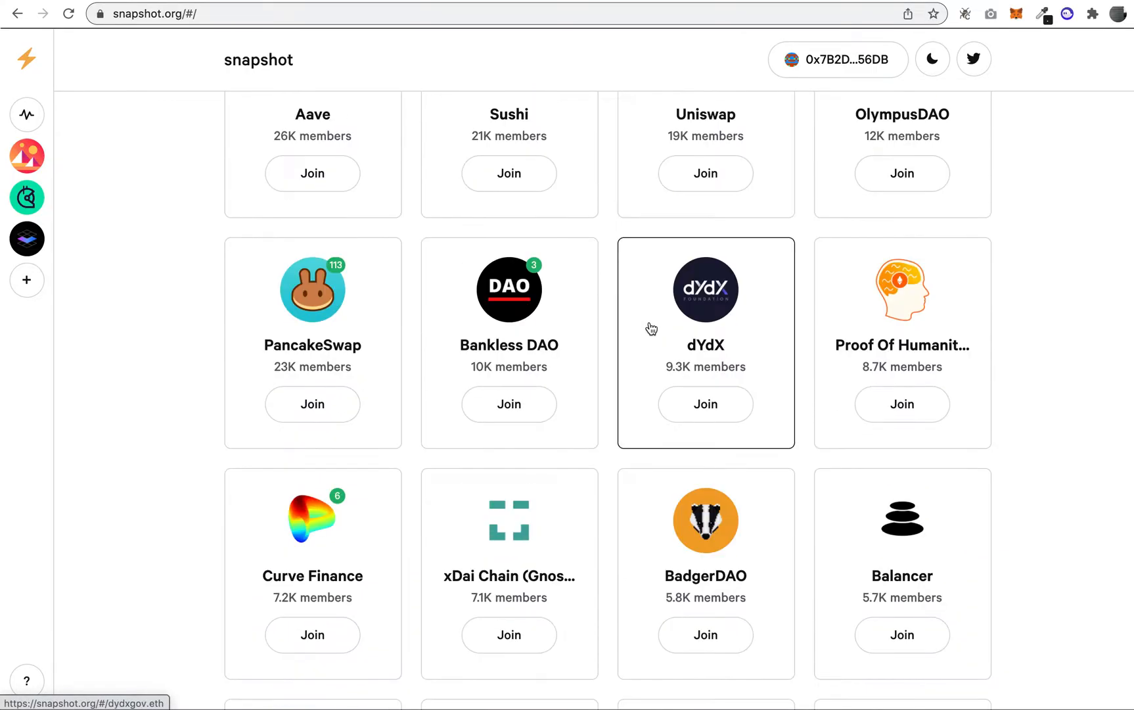
scroll(down, 3)
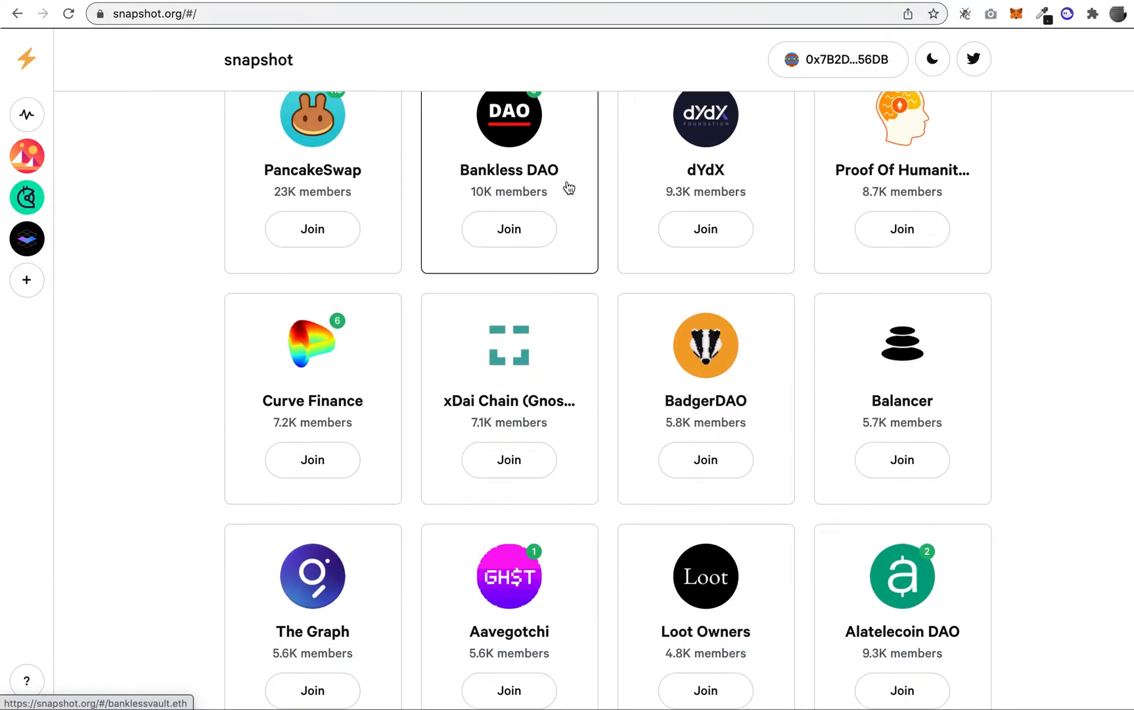
scroll(down, 3)
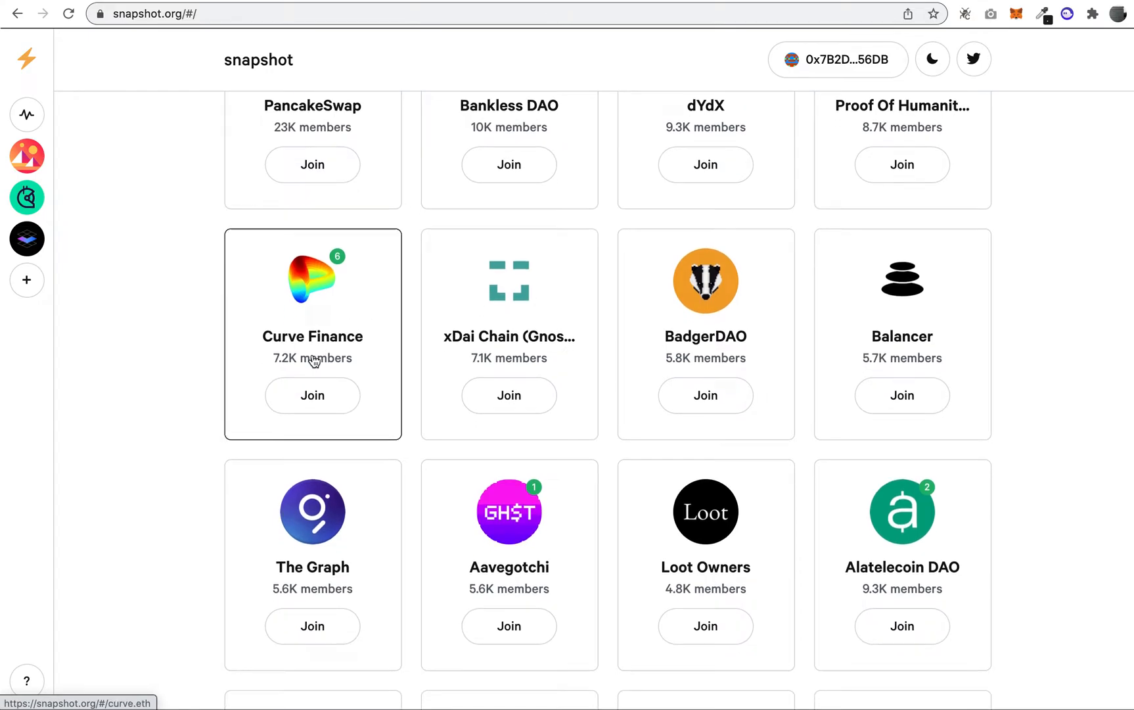
scroll(down, 3)
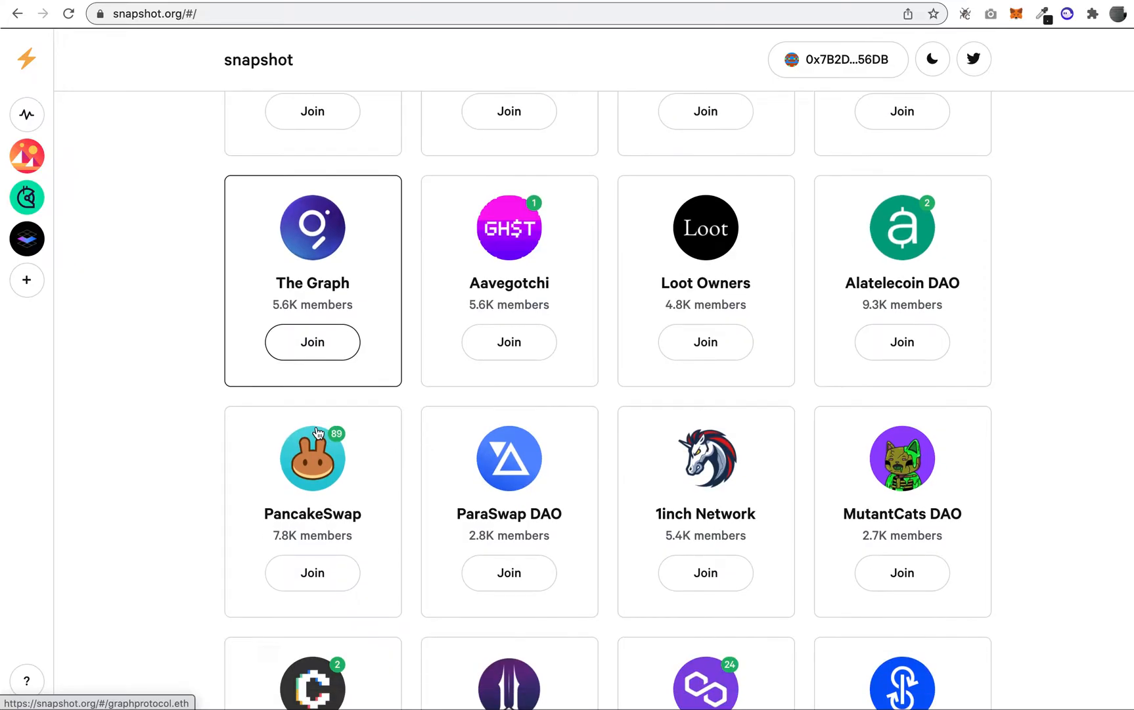
scroll(down, 3)
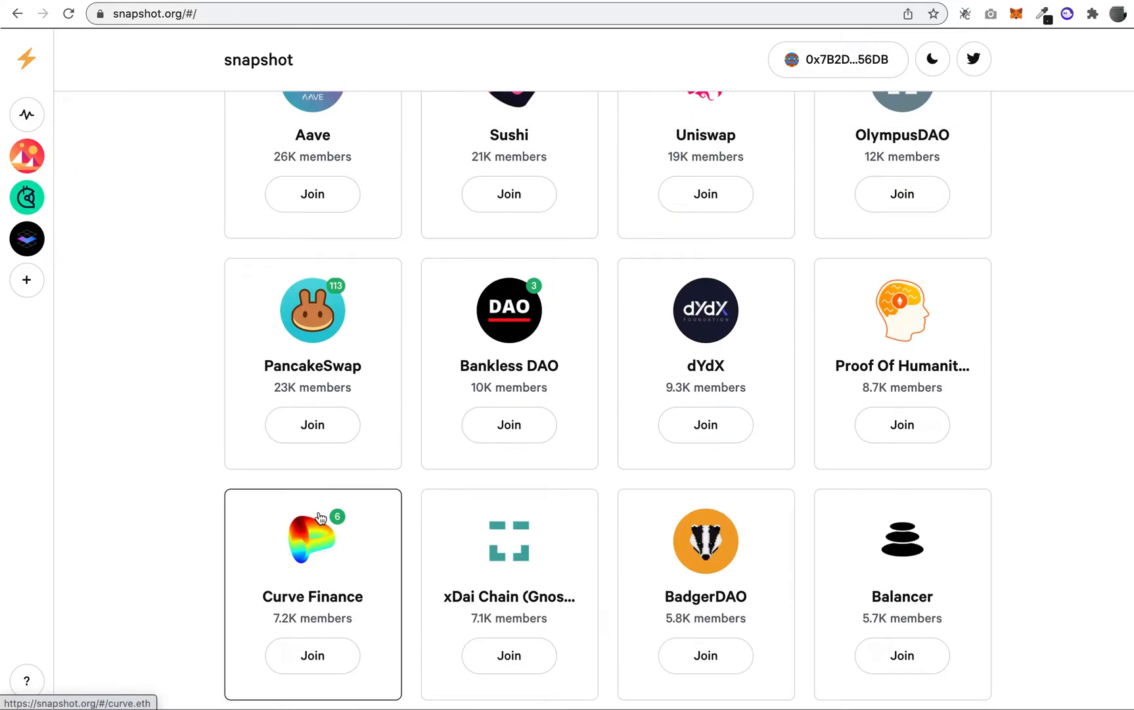
scroll(up, 3)
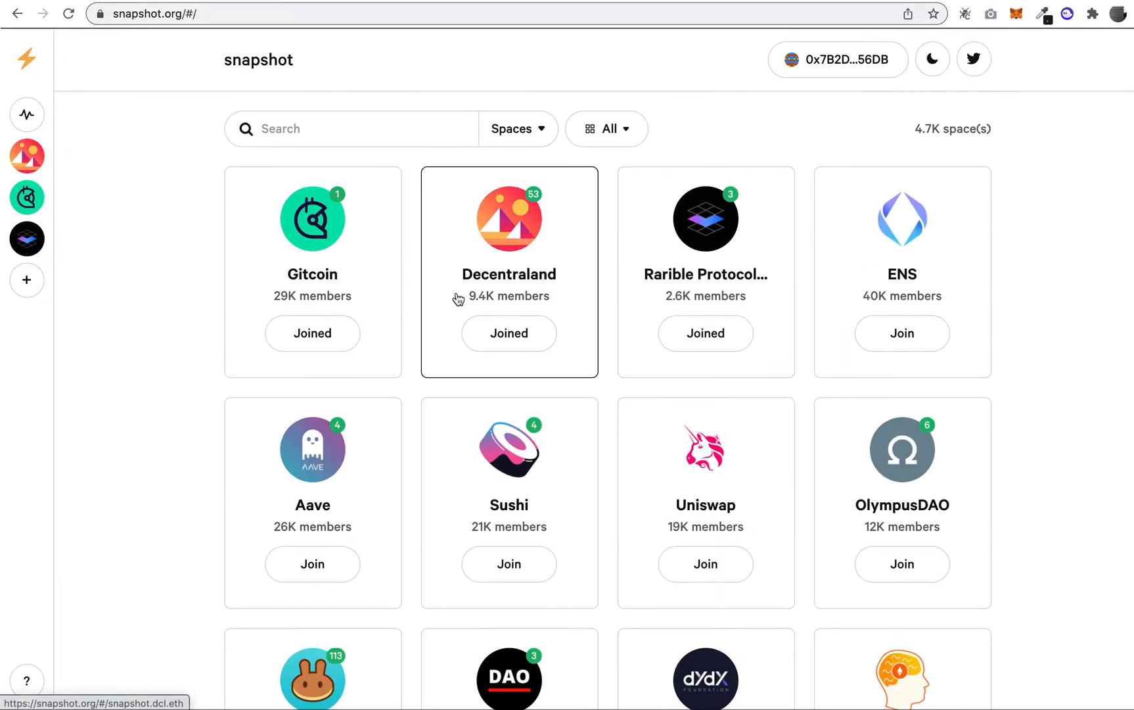
mouse_move(477, 272)
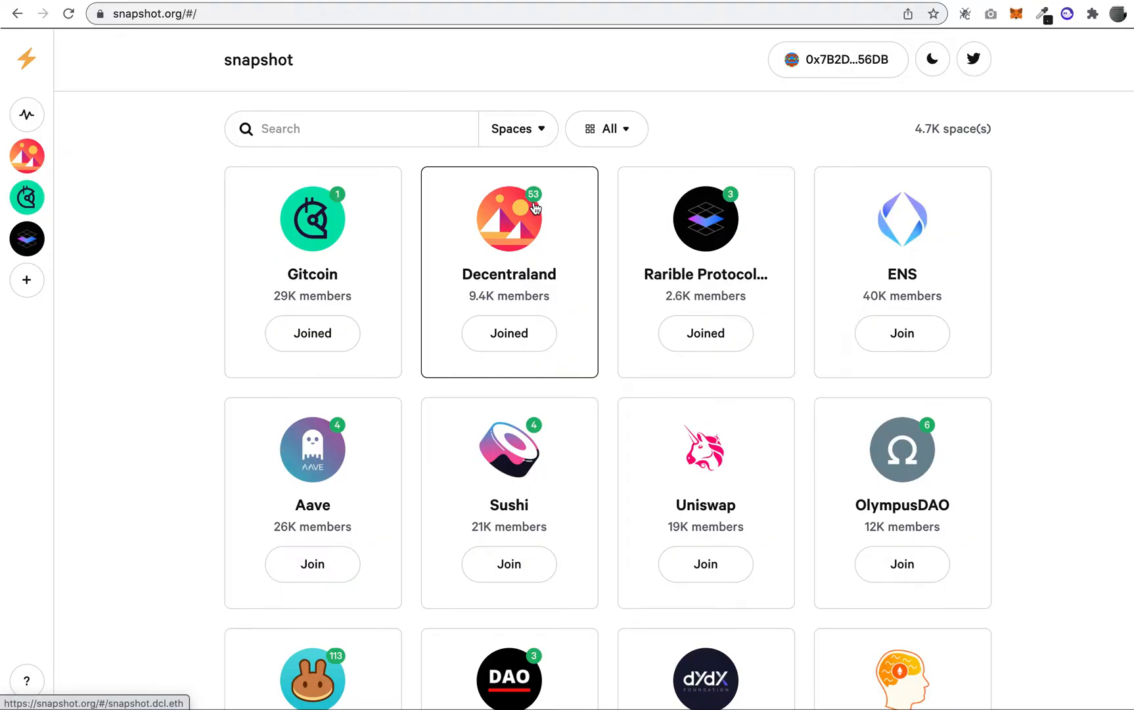
mouse_move(480, 207)
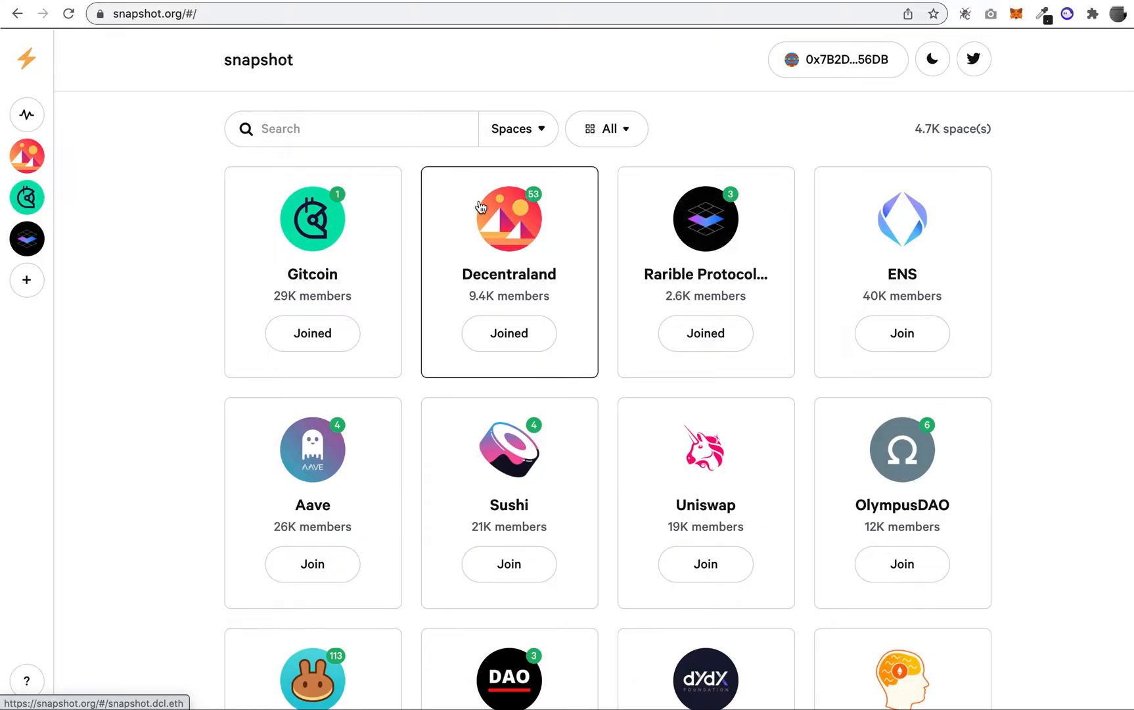
Open the Decentraland space, filter its proposals to Active, and scroll the list.
click(509, 219)
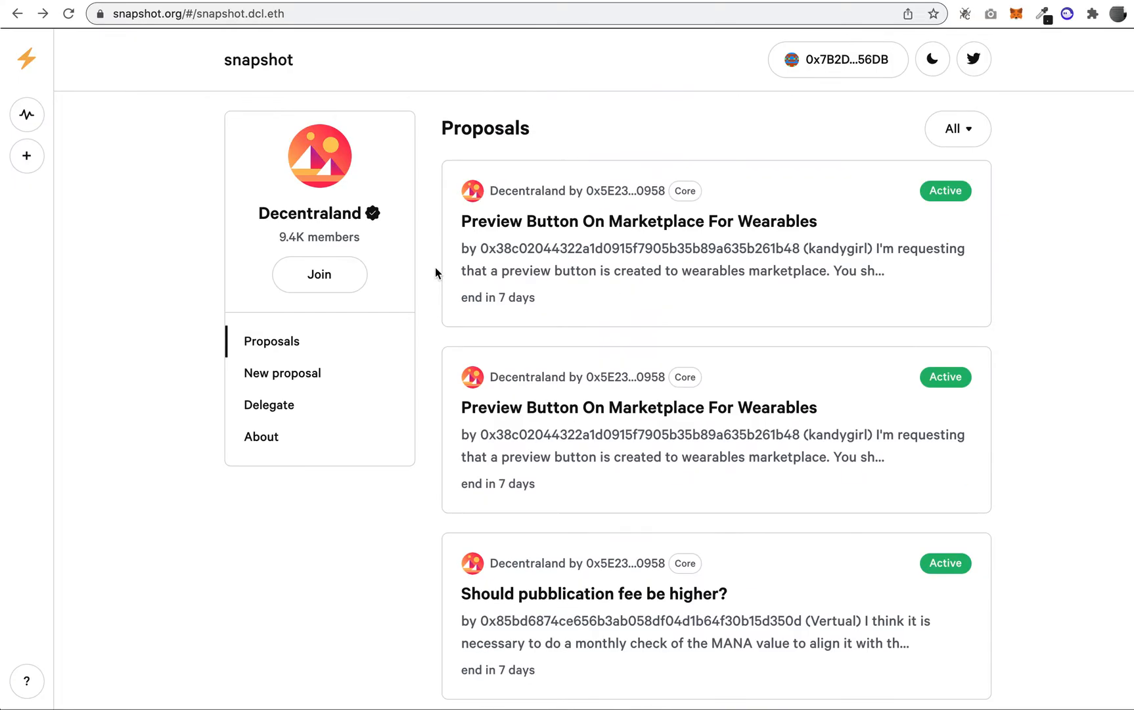
click(957, 128)
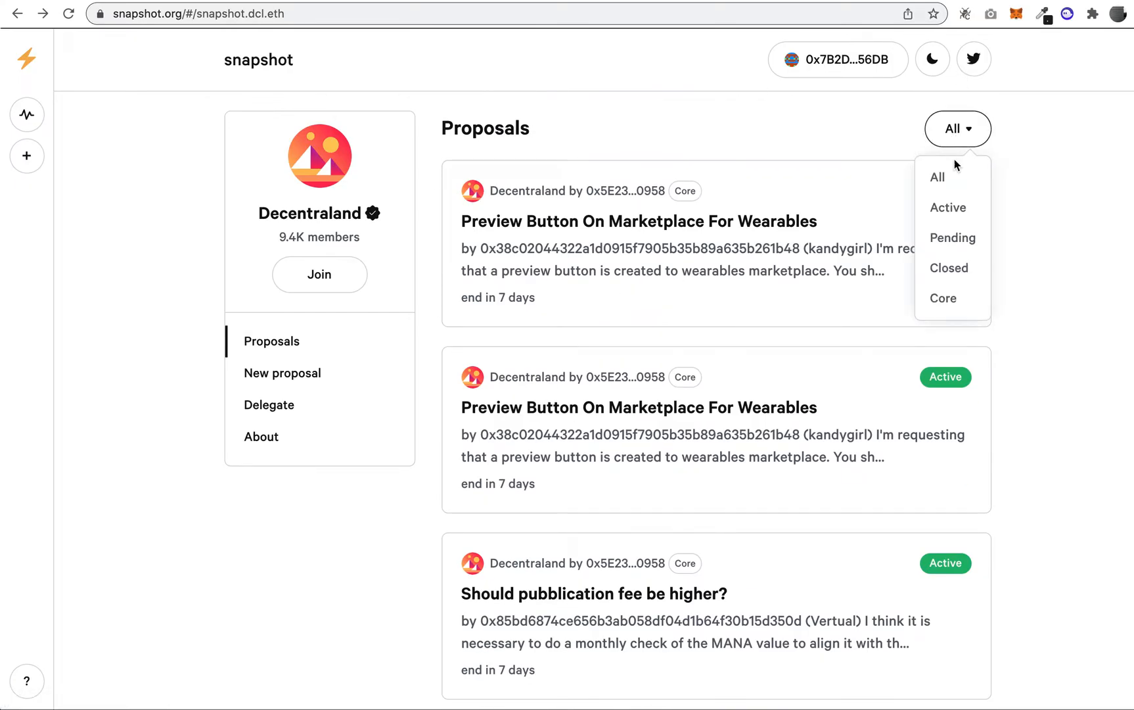
click(948, 208)
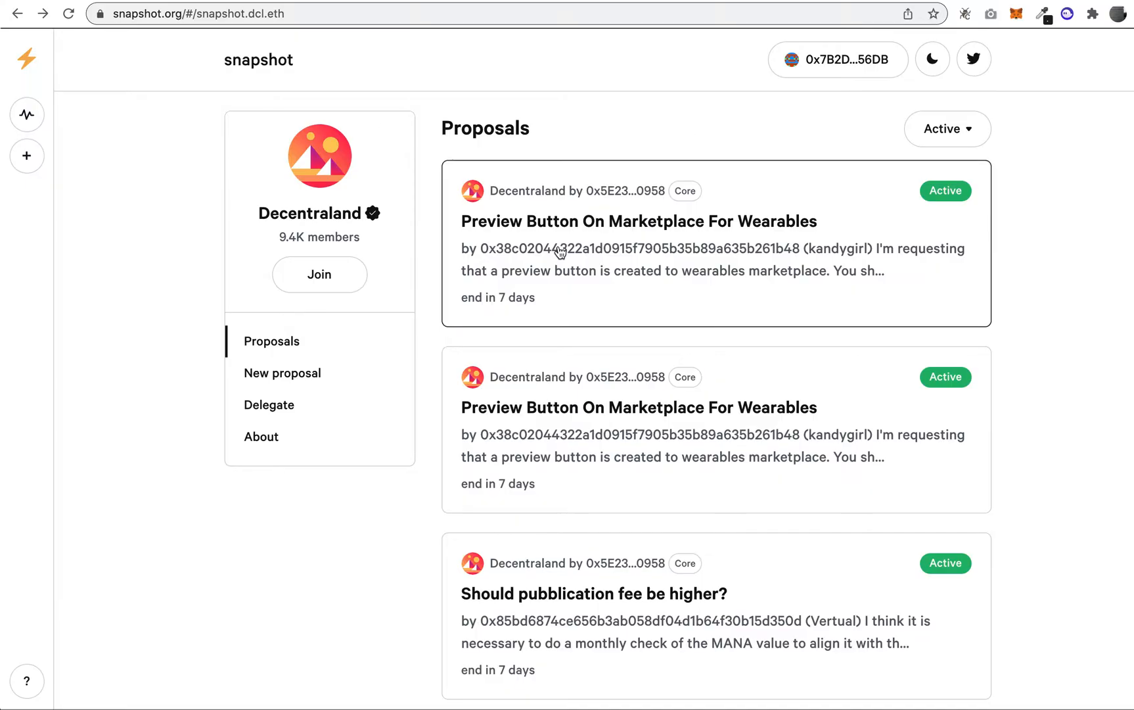
mouse_move(436, 342)
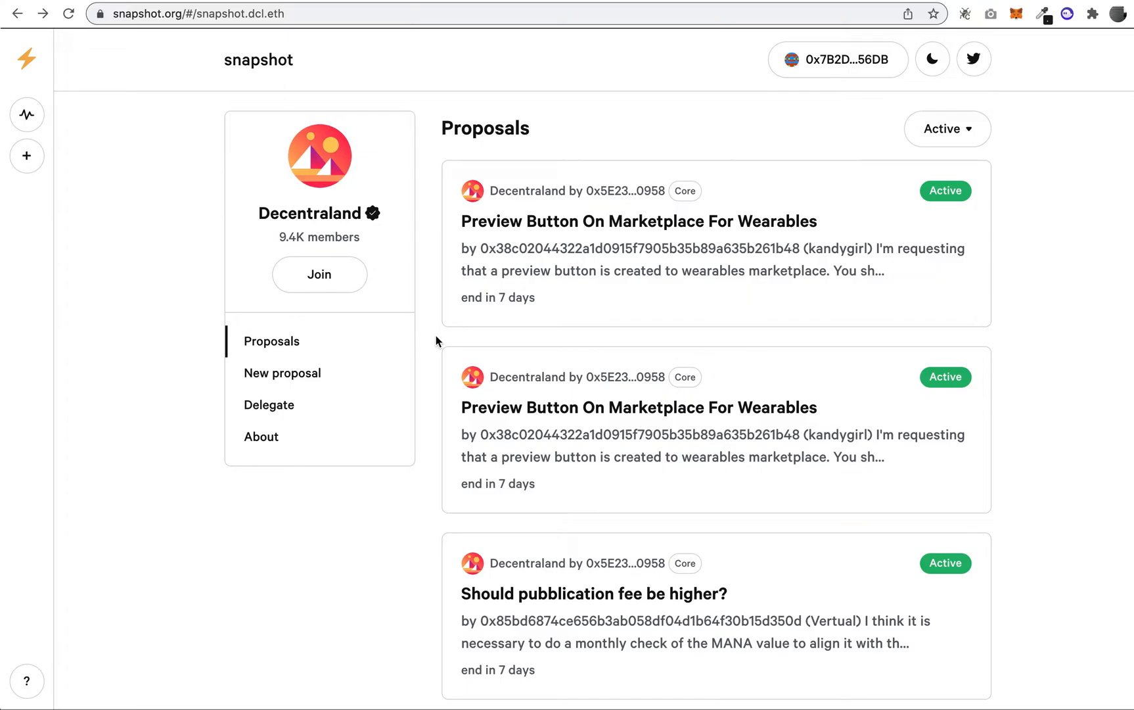
mouse_move(428, 348)
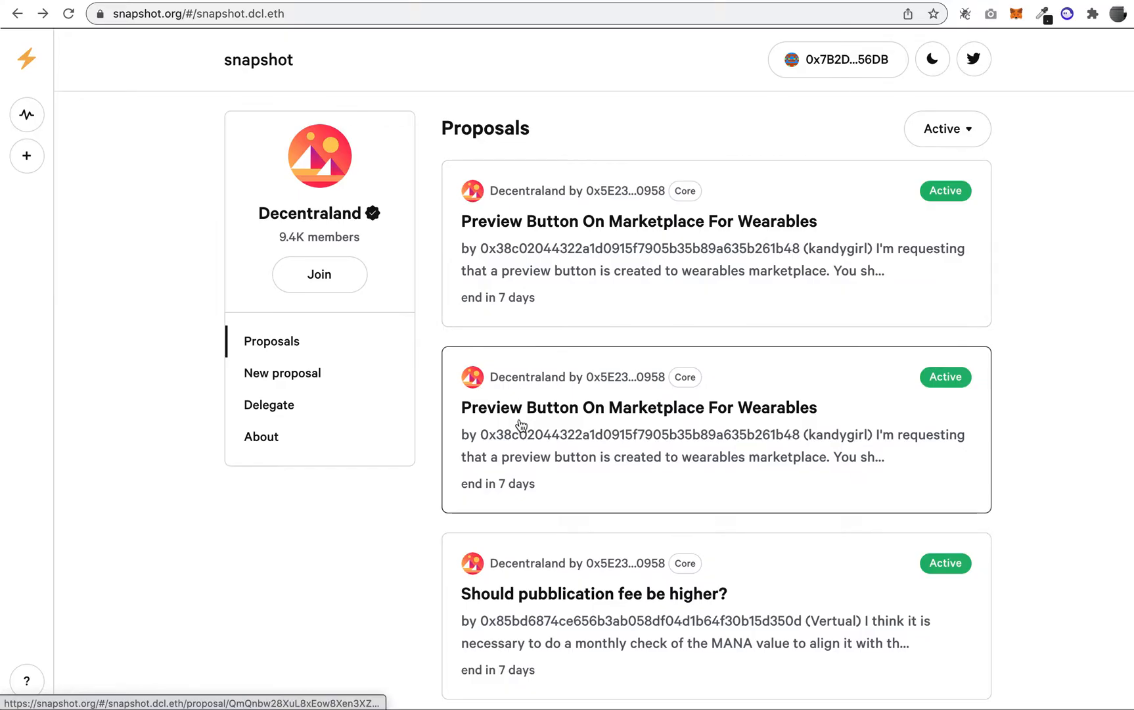
scroll(down, 3)
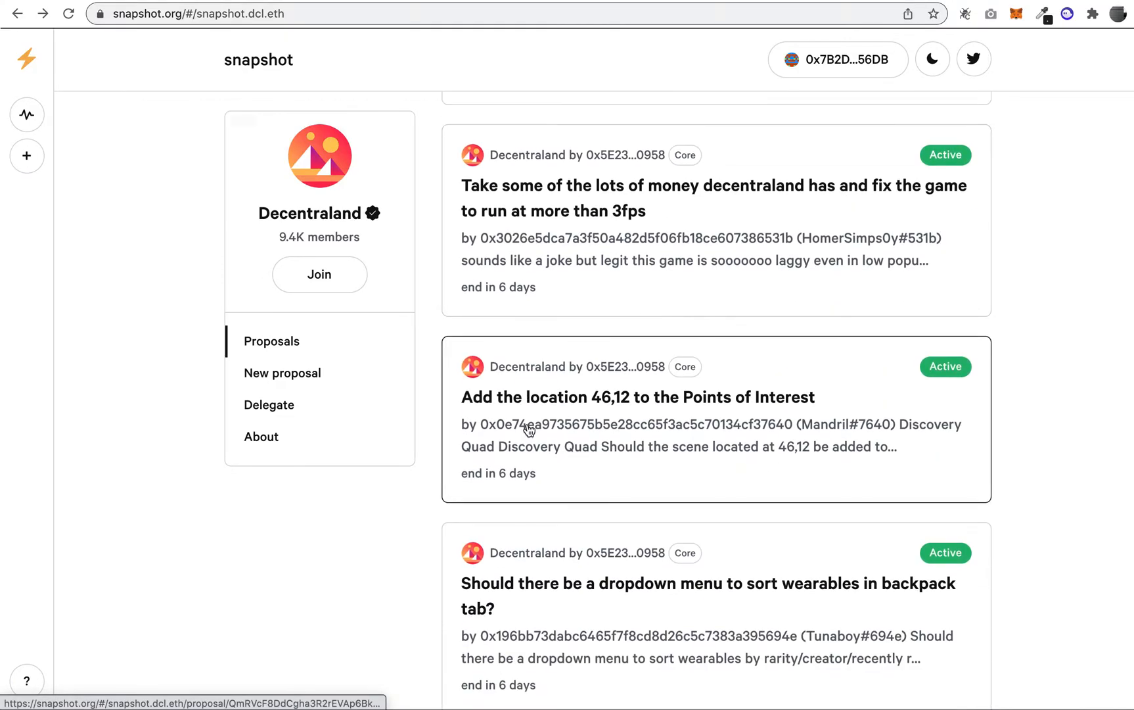
Open the 'Add the location 46,12' proposal, highlight its Single voting system, and scroll toward the votes.
click(637, 396)
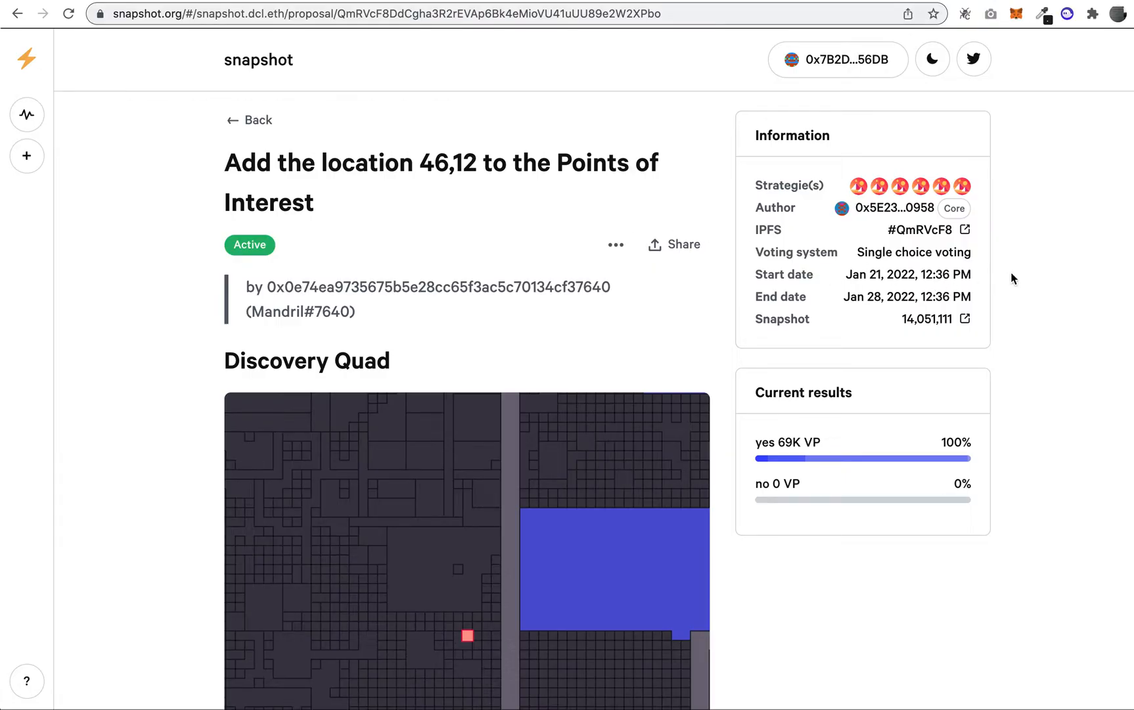
mouse_move(860, 255)
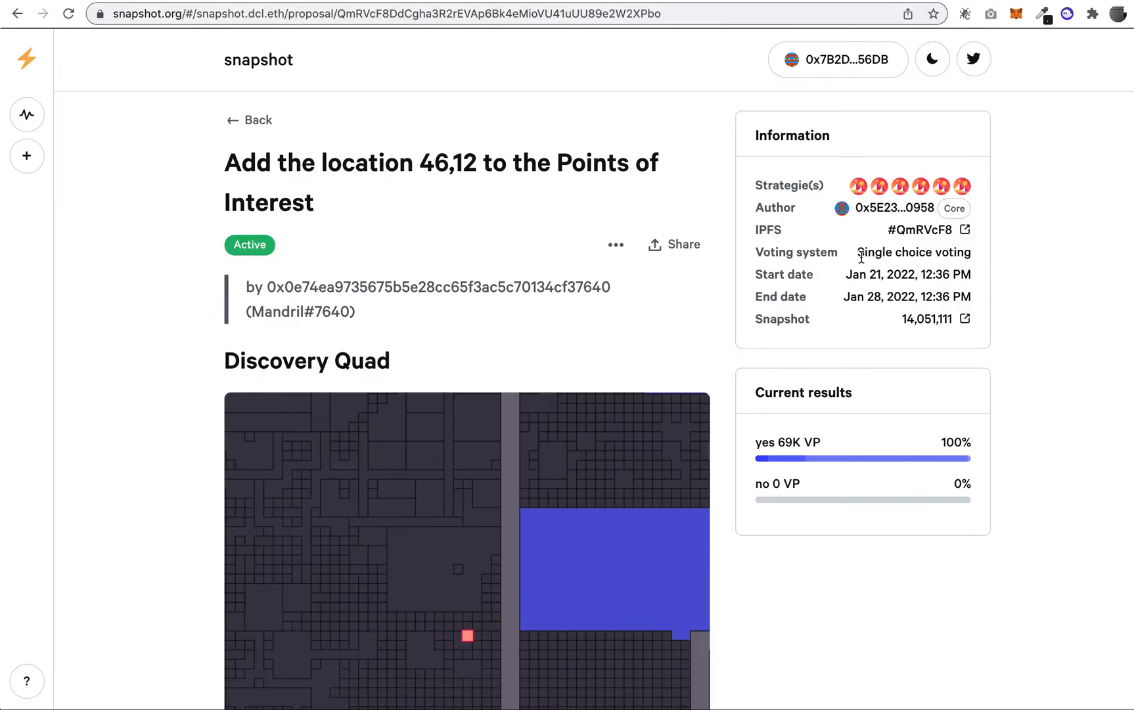
mouse_move(980, 277)
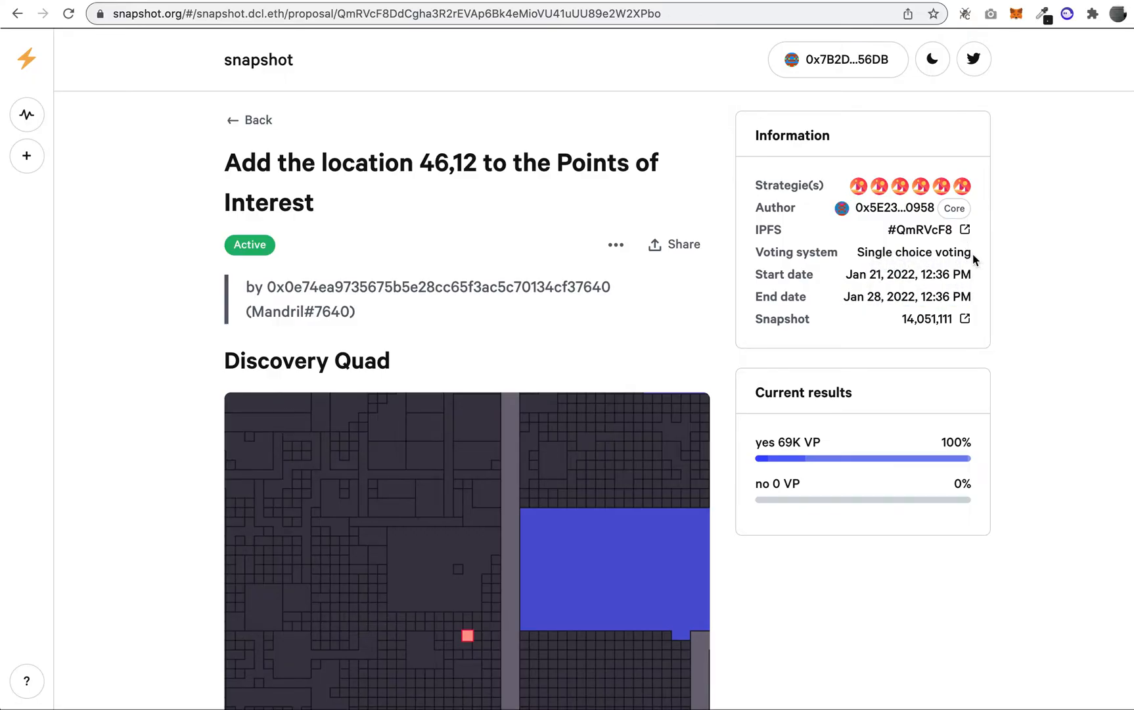
double_click(875, 253)
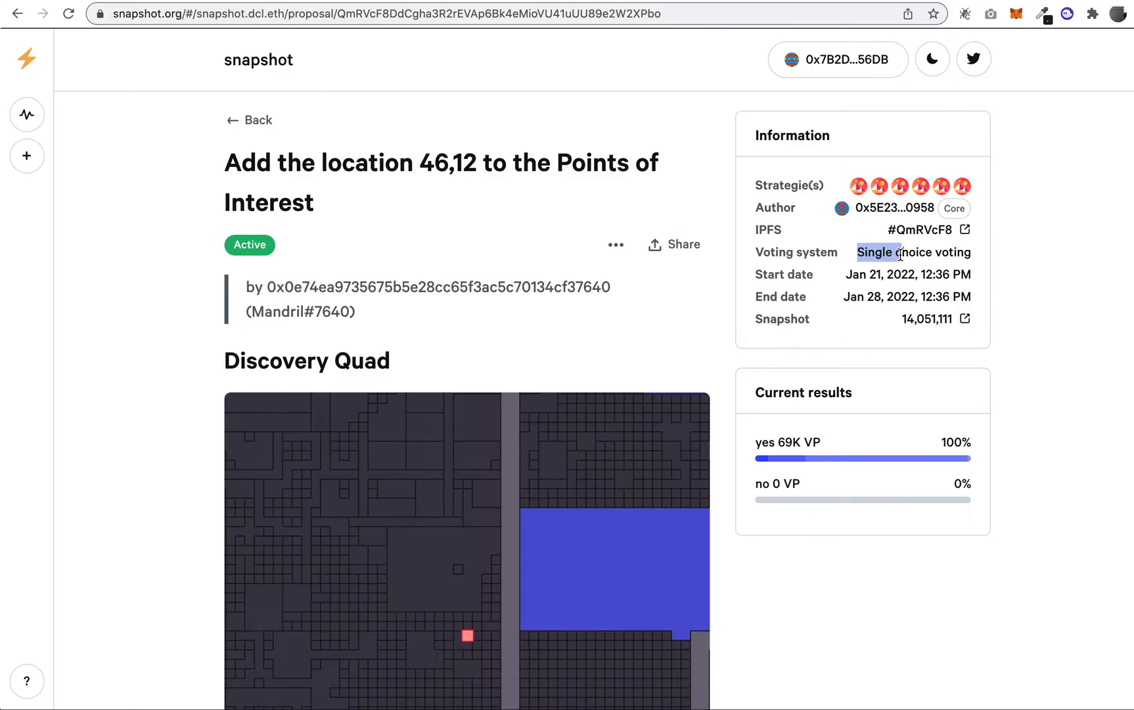
scroll(down, 3)
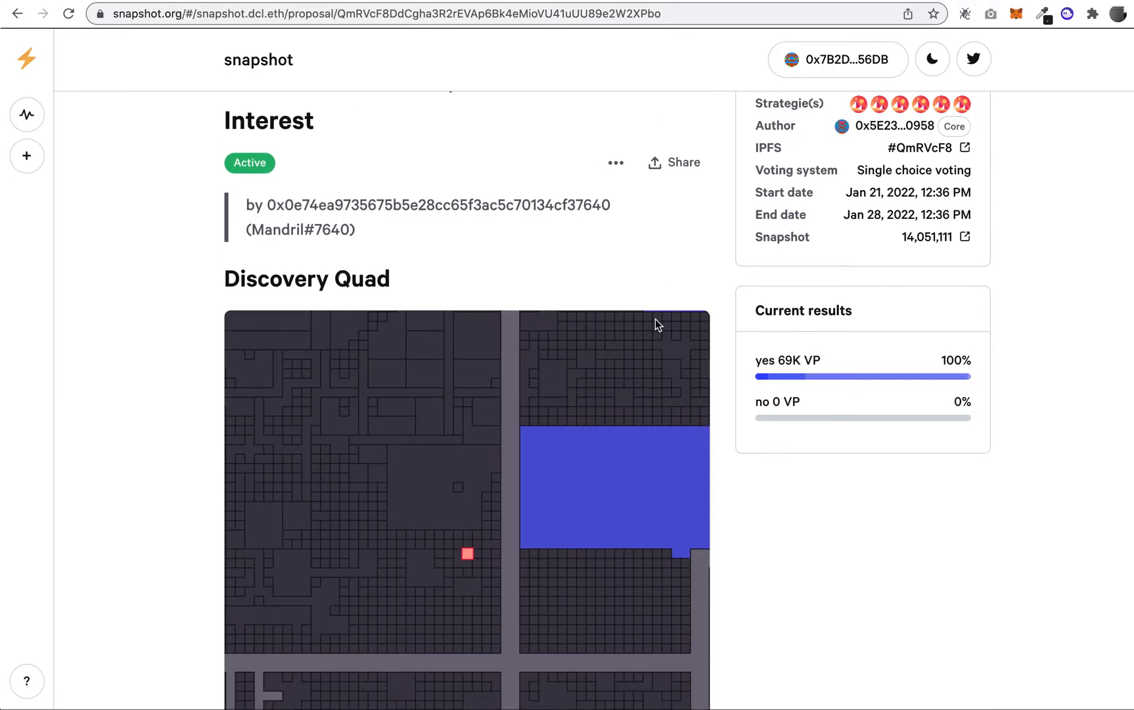
scroll(down, 3)
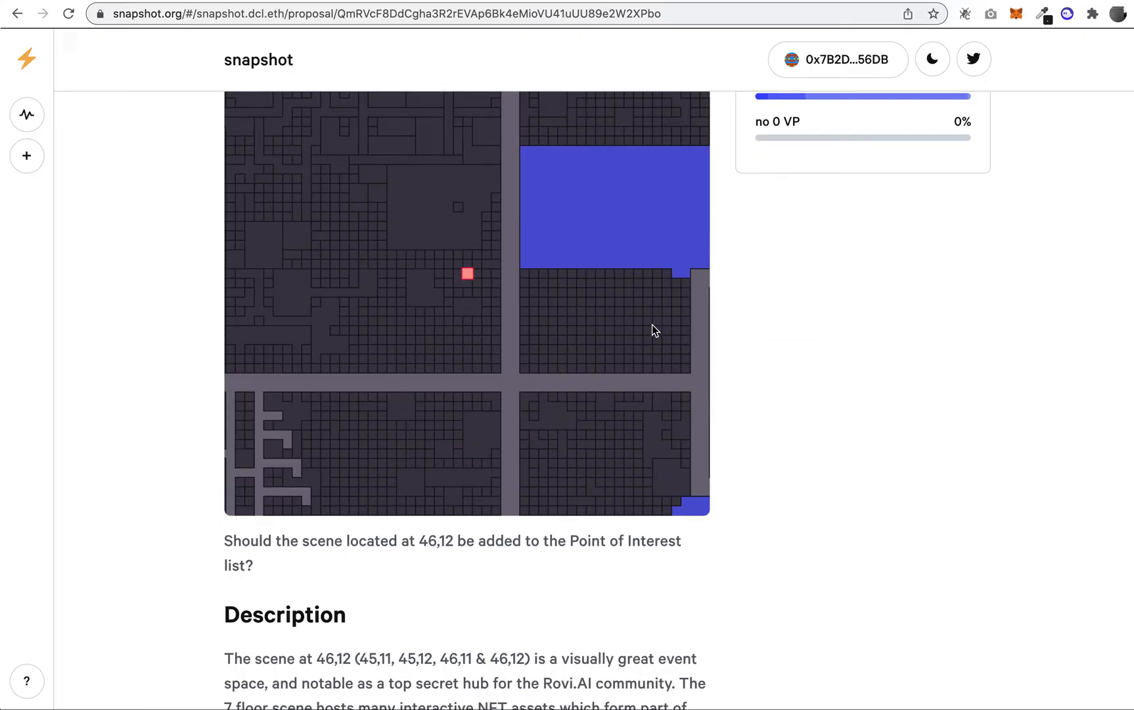
scroll(down, 3)
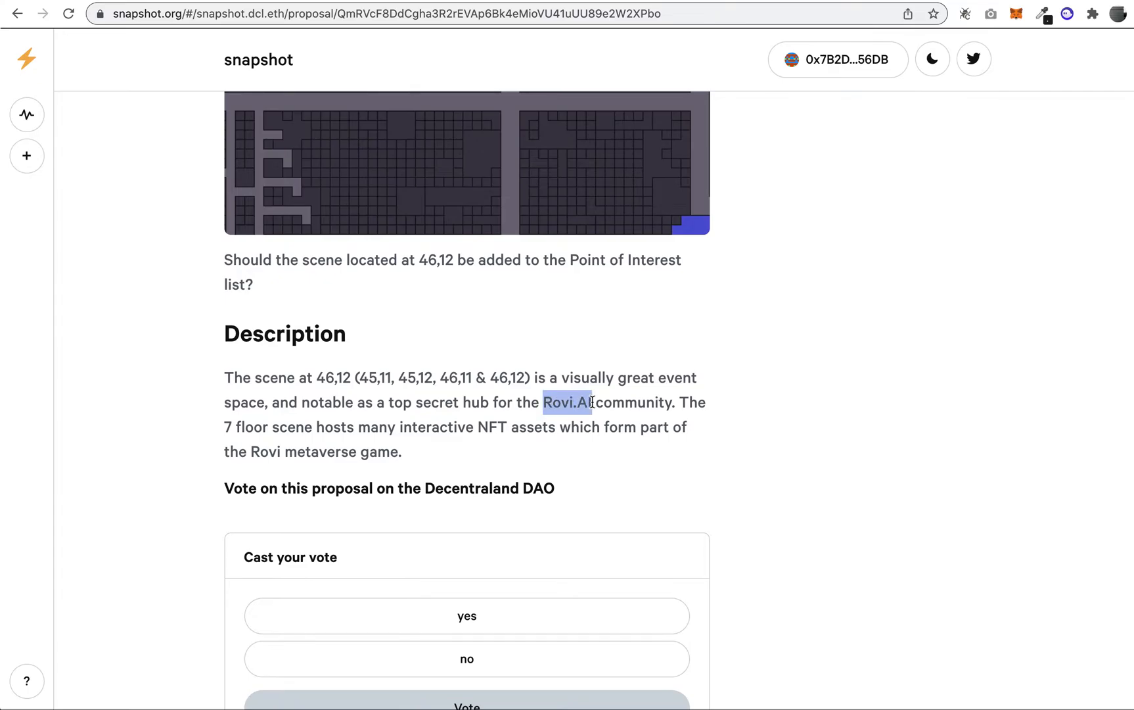
scroll(down, 3)
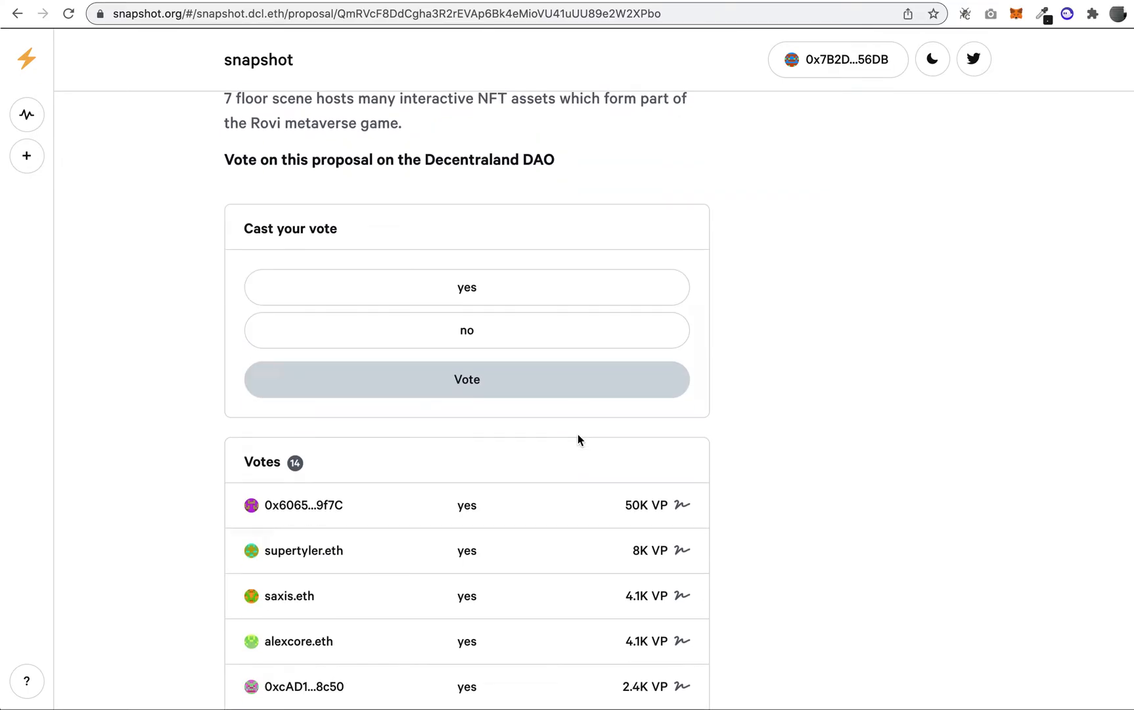
Scroll down to the Votes panel listing the 14 votes.
scroll(down, 3)
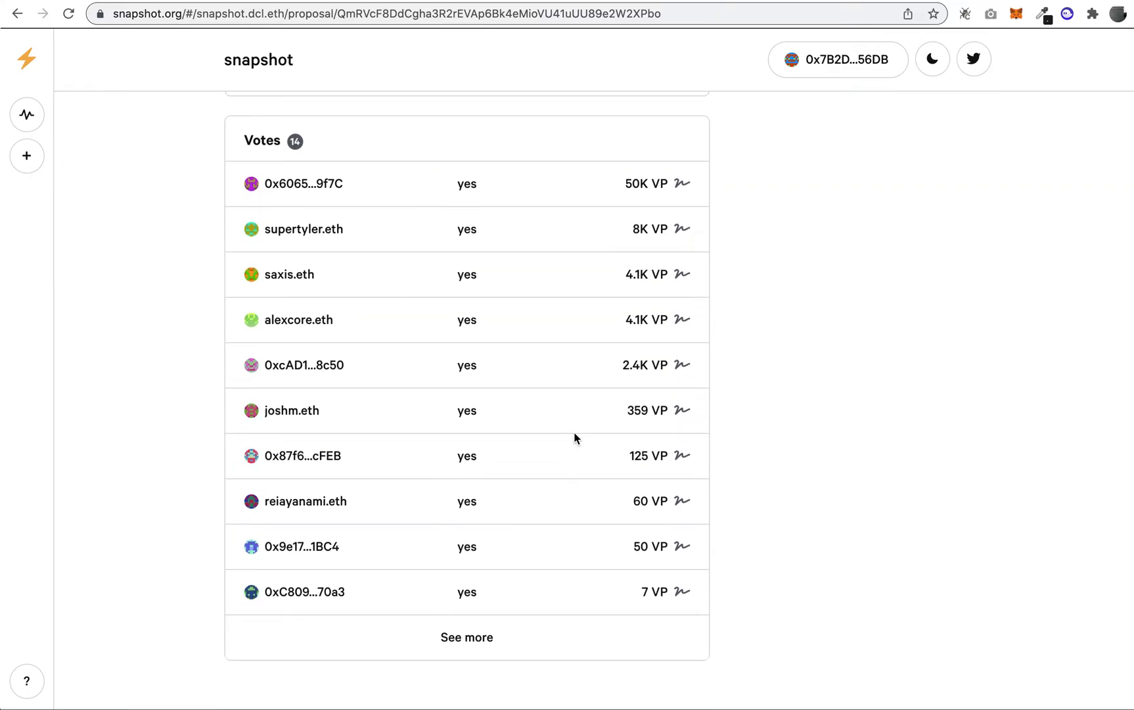
mouse_move(452, 187)
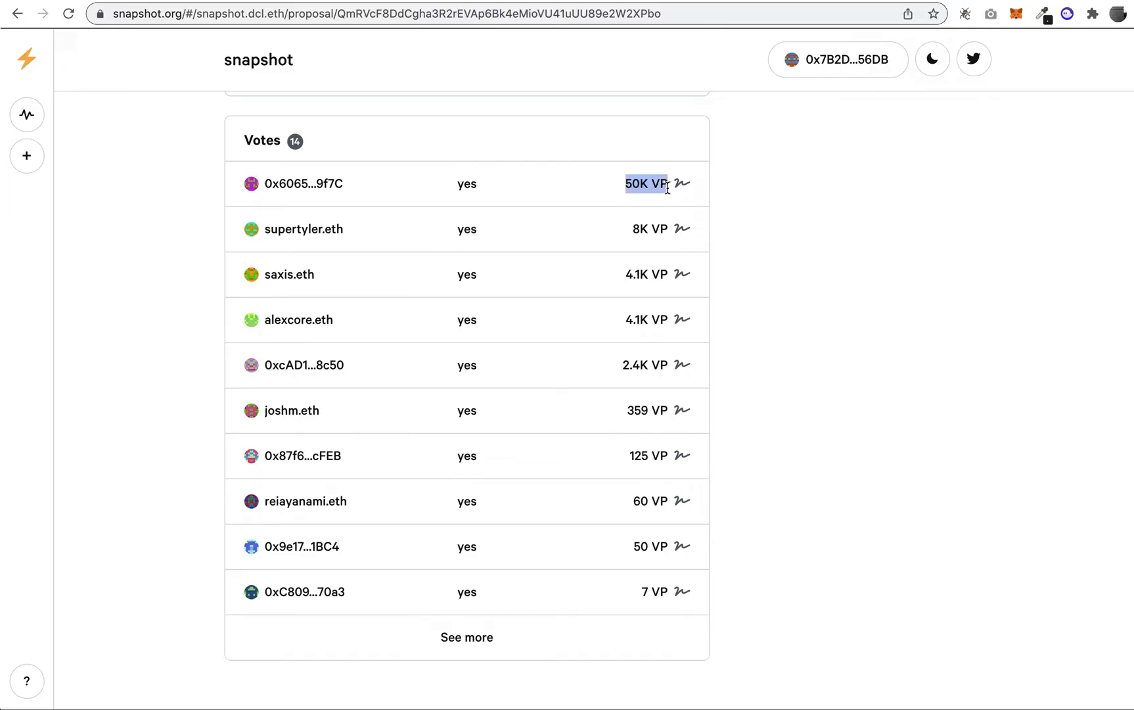
mouse_move(660, 186)
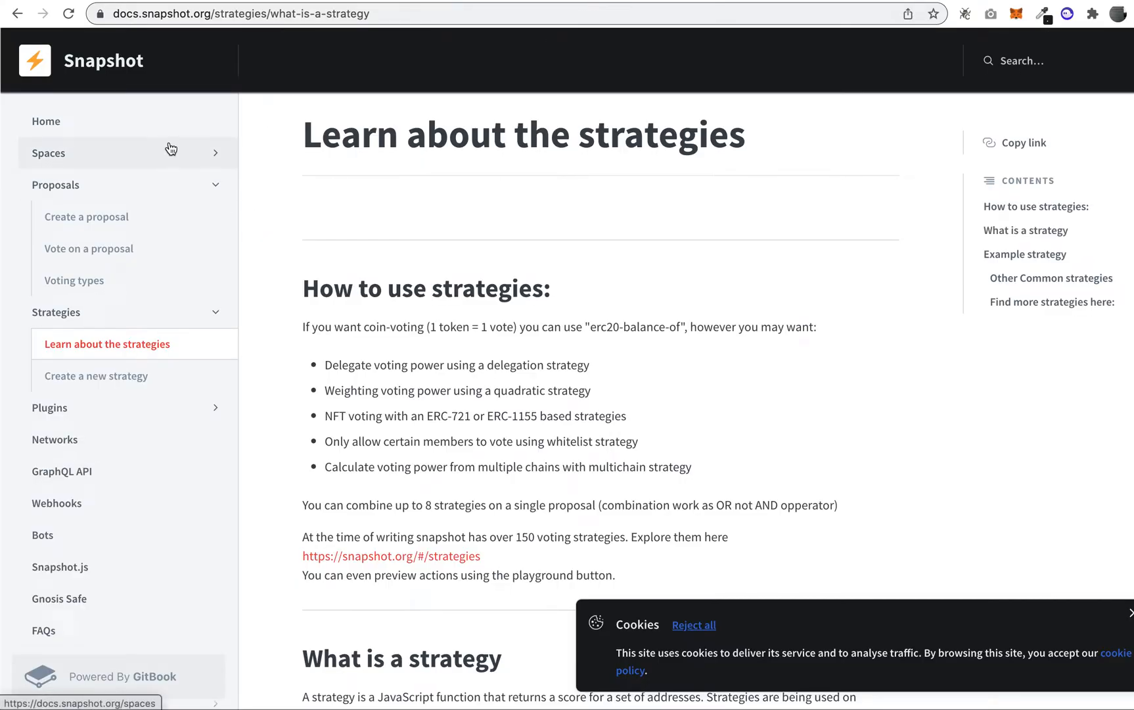
Go to the Snapshot Docs Home page from the sidebar.
click(45, 121)
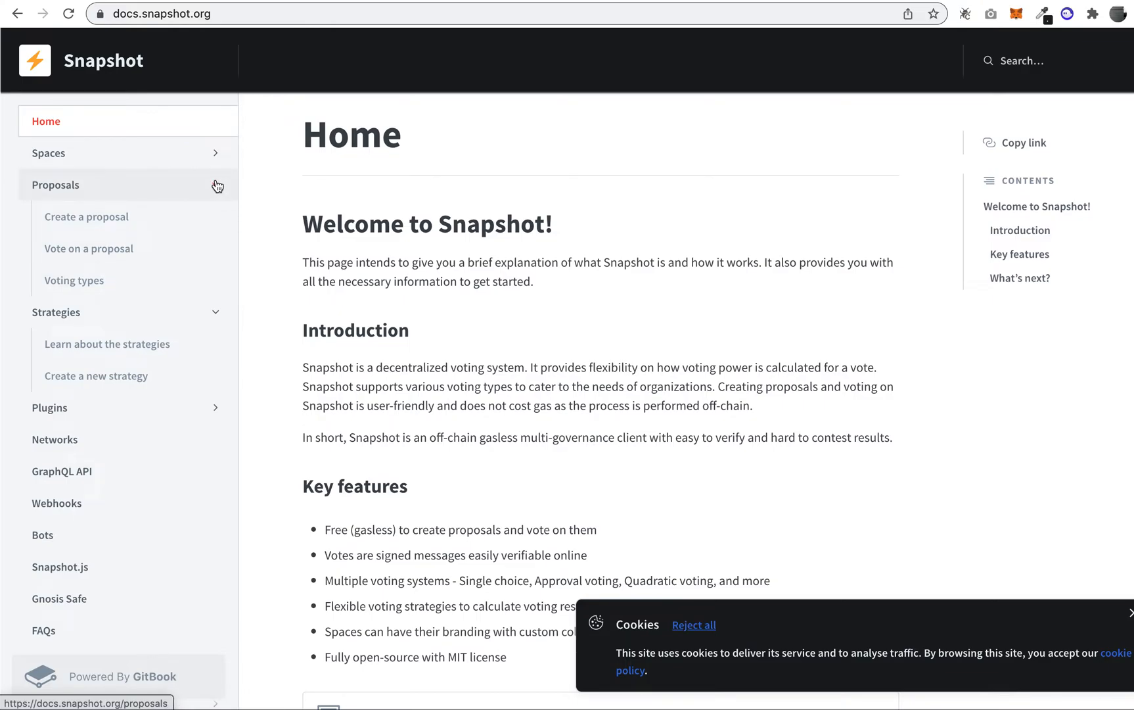
mouse_move(215, 157)
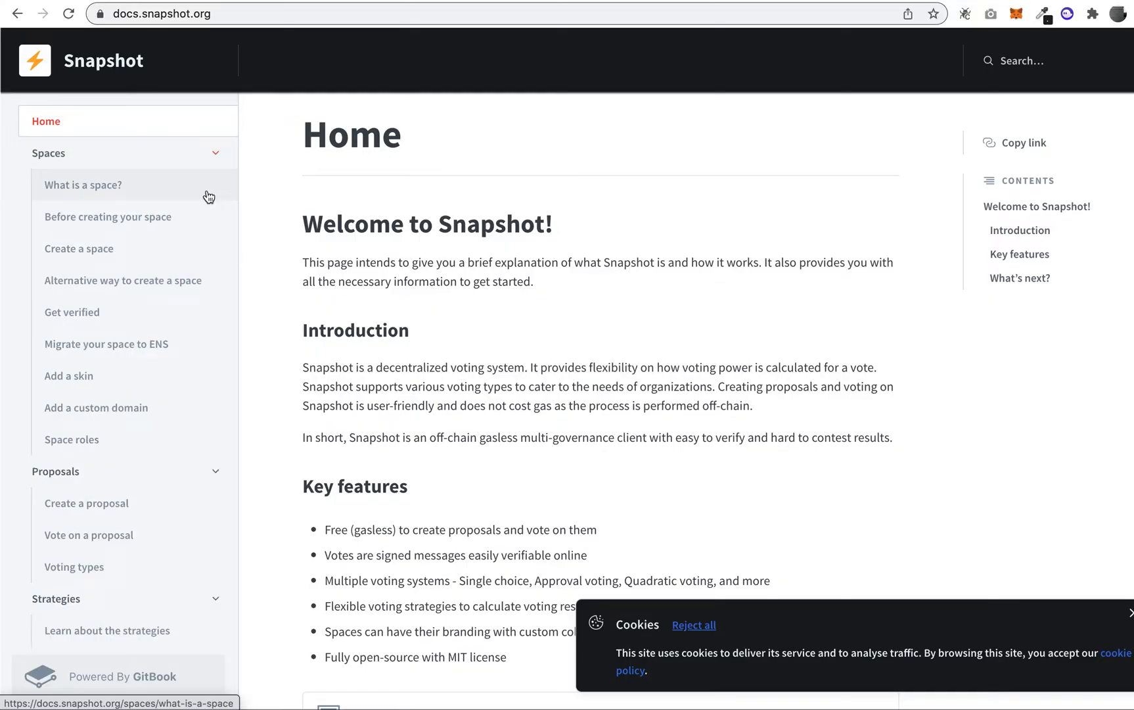
mouse_move(182, 428)
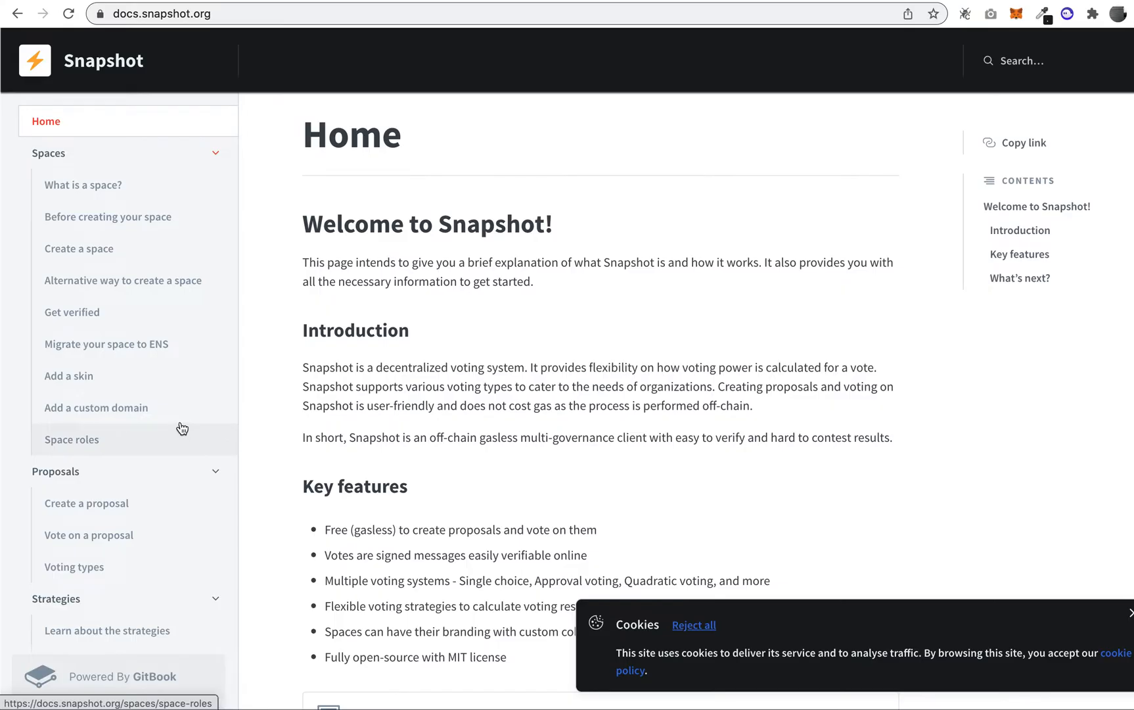
mouse_move(180, 358)
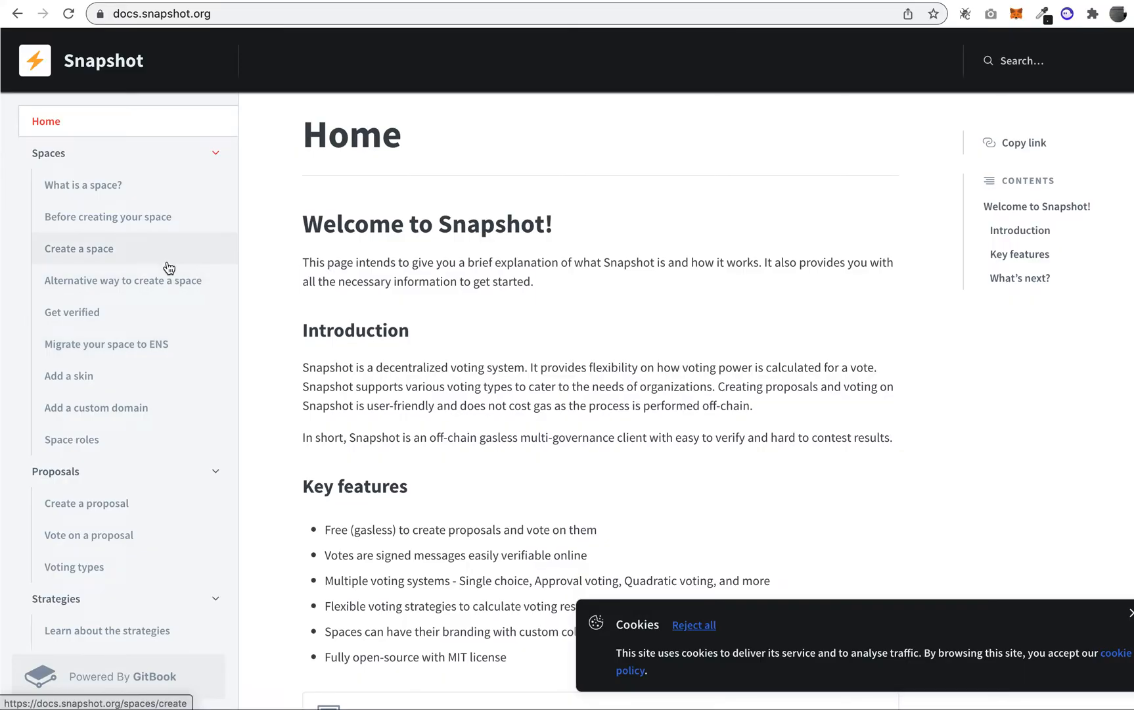
mouse_move(164, 357)
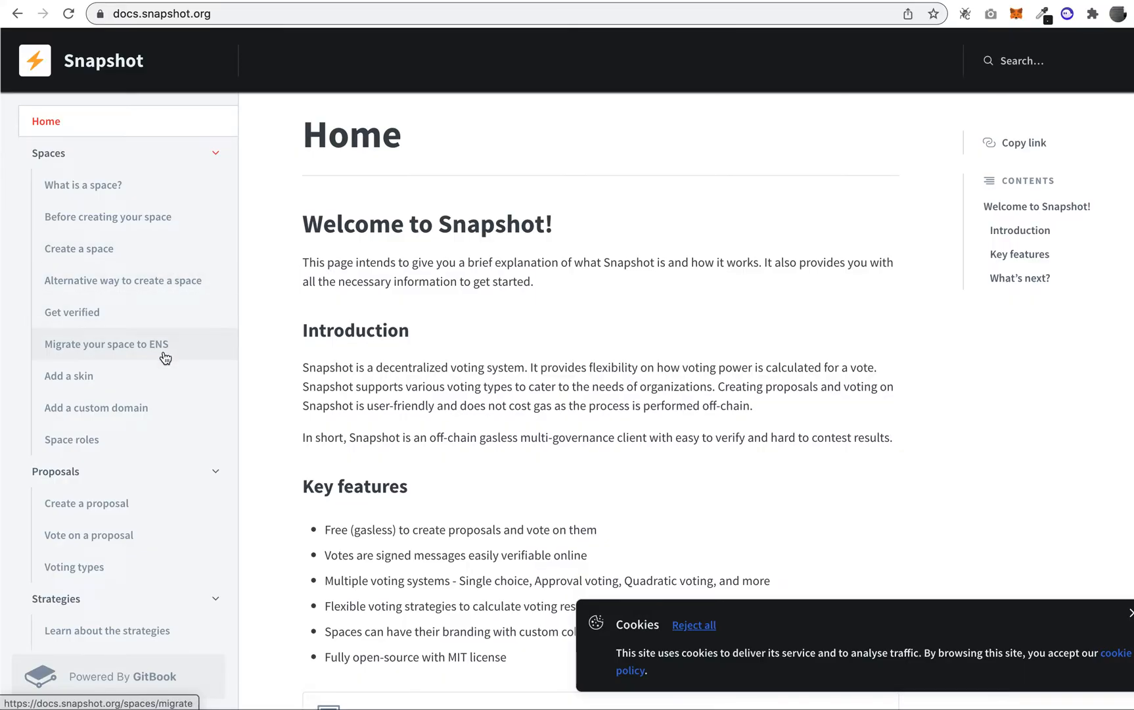
mouse_move(162, 440)
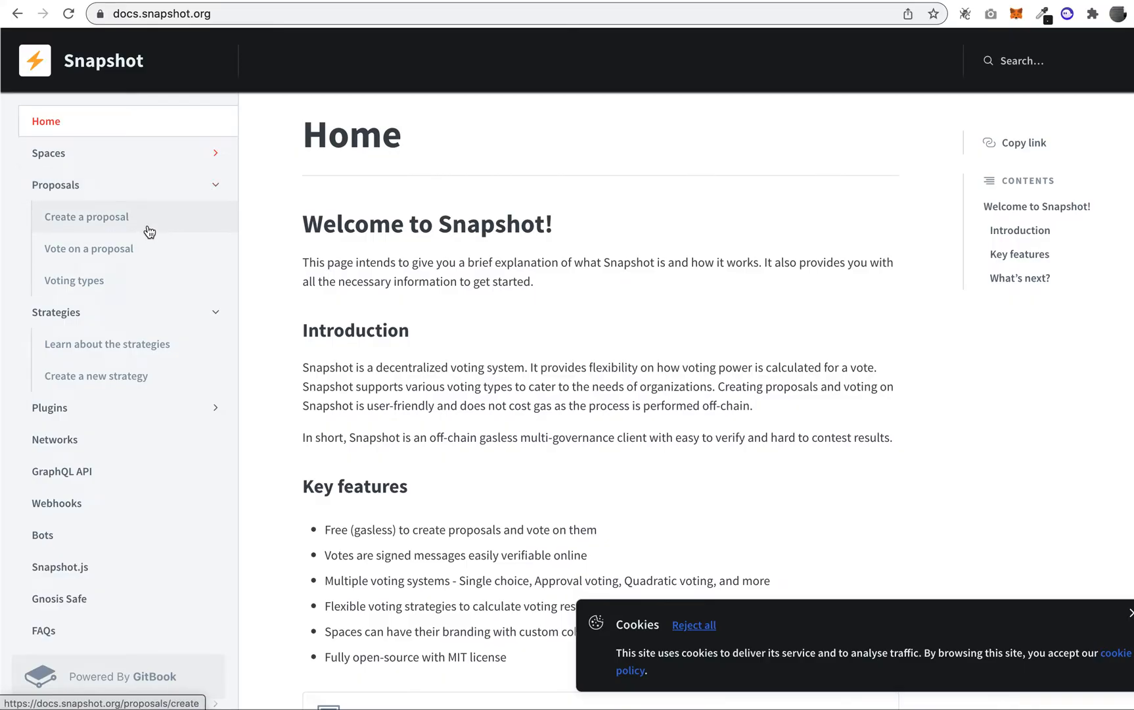
mouse_move(161, 217)
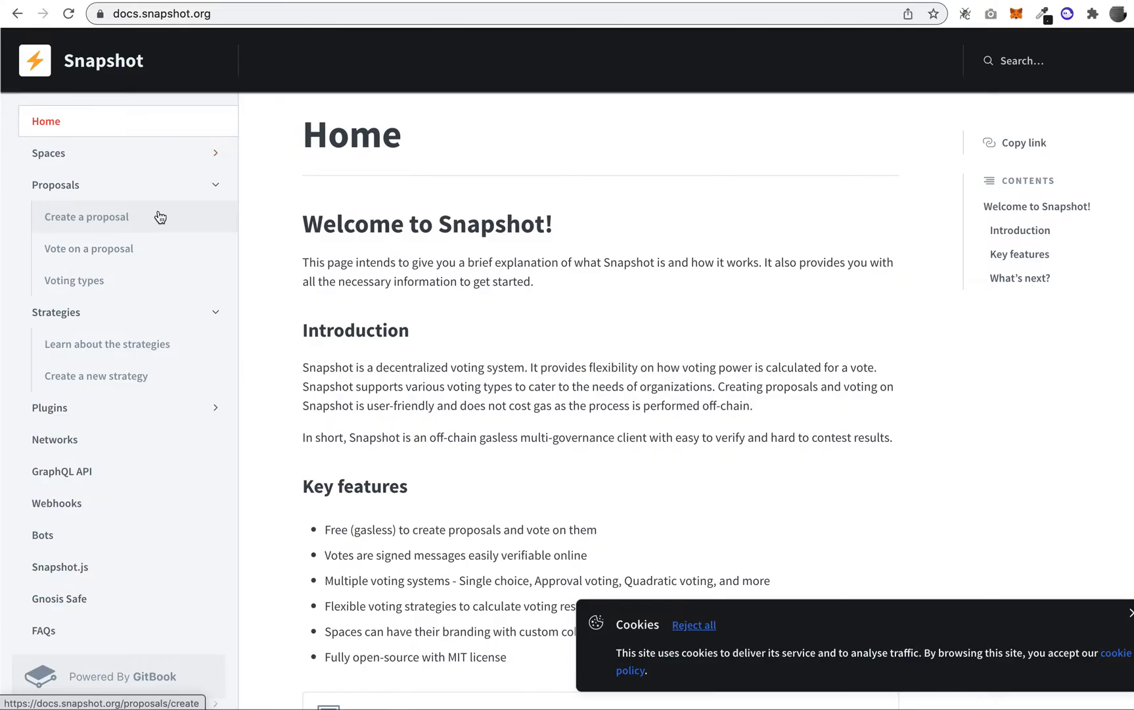
Open the Create a proposal guide, then the Voting types article.
click(86, 216)
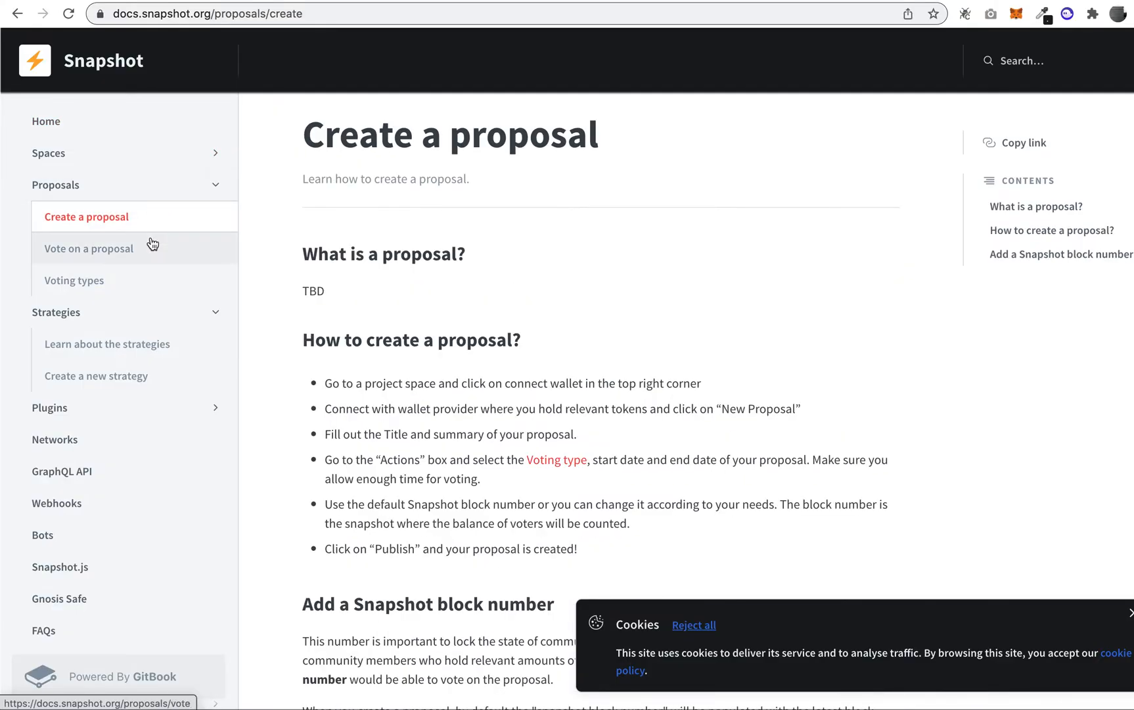
mouse_move(175, 191)
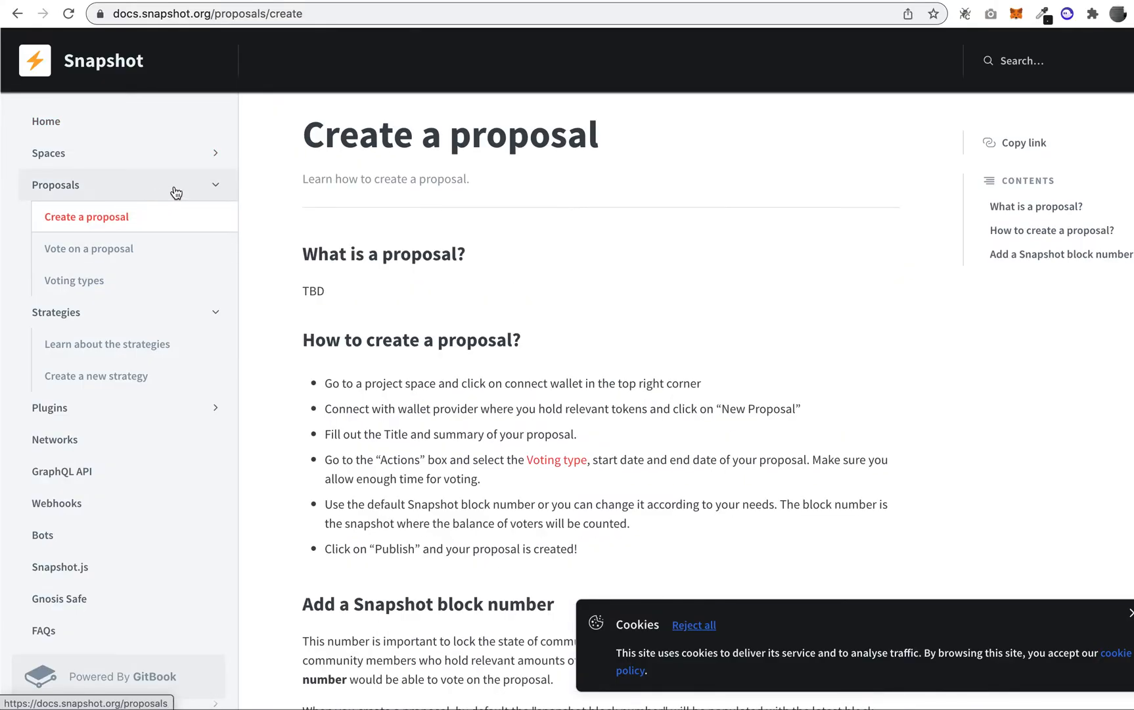
mouse_move(157, 286)
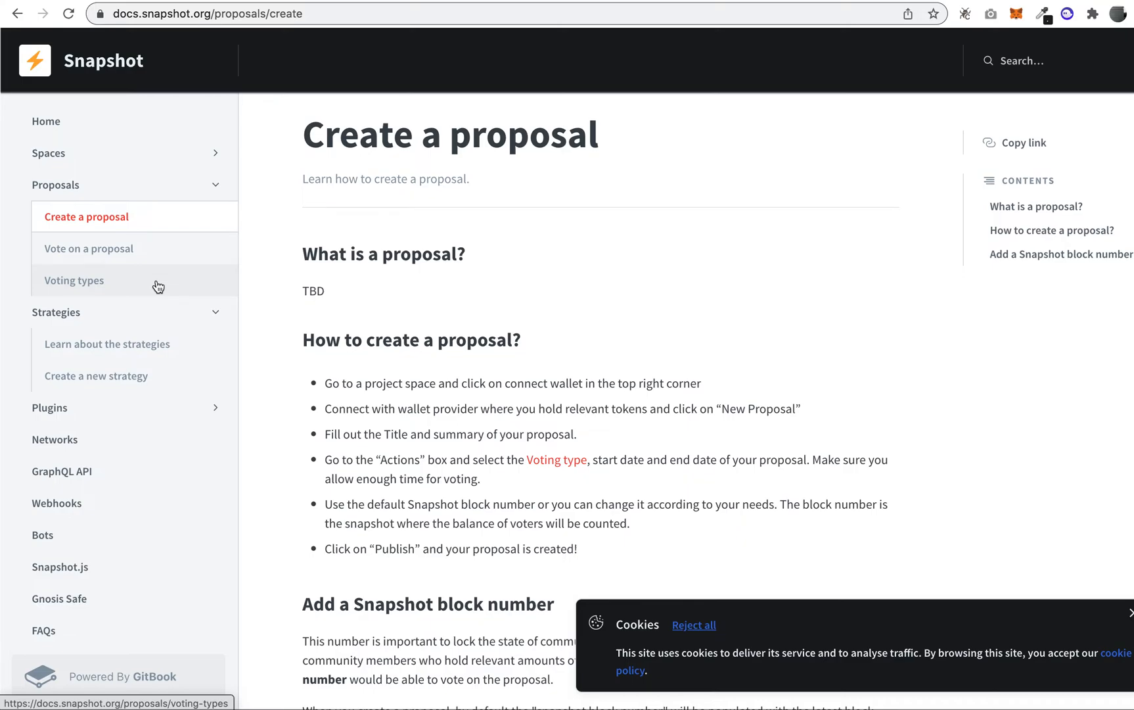
click(74, 279)
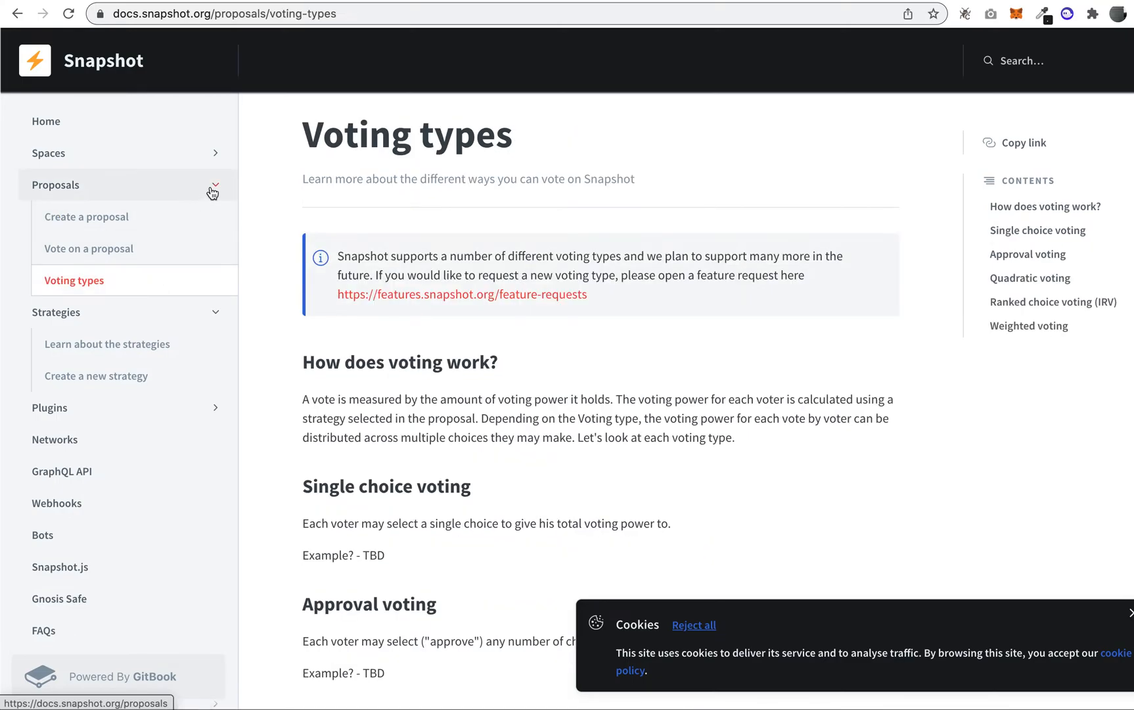
Collapse Proposals and open the Learn about the strategies article.
click(56, 184)
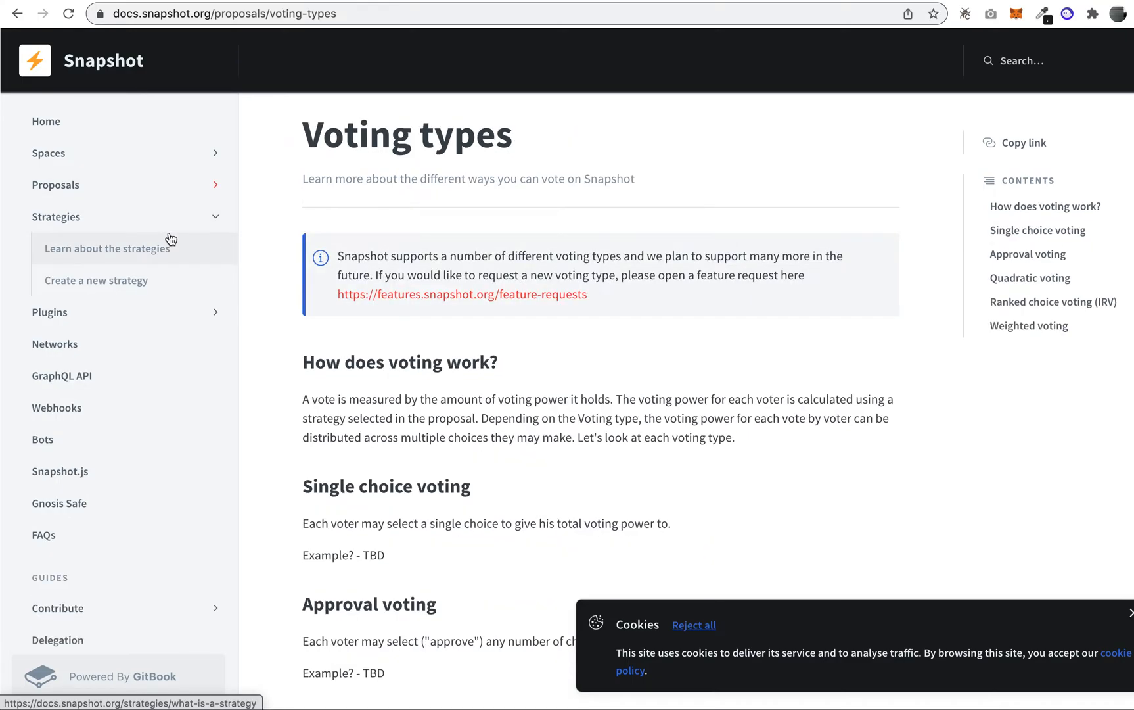
click(107, 248)
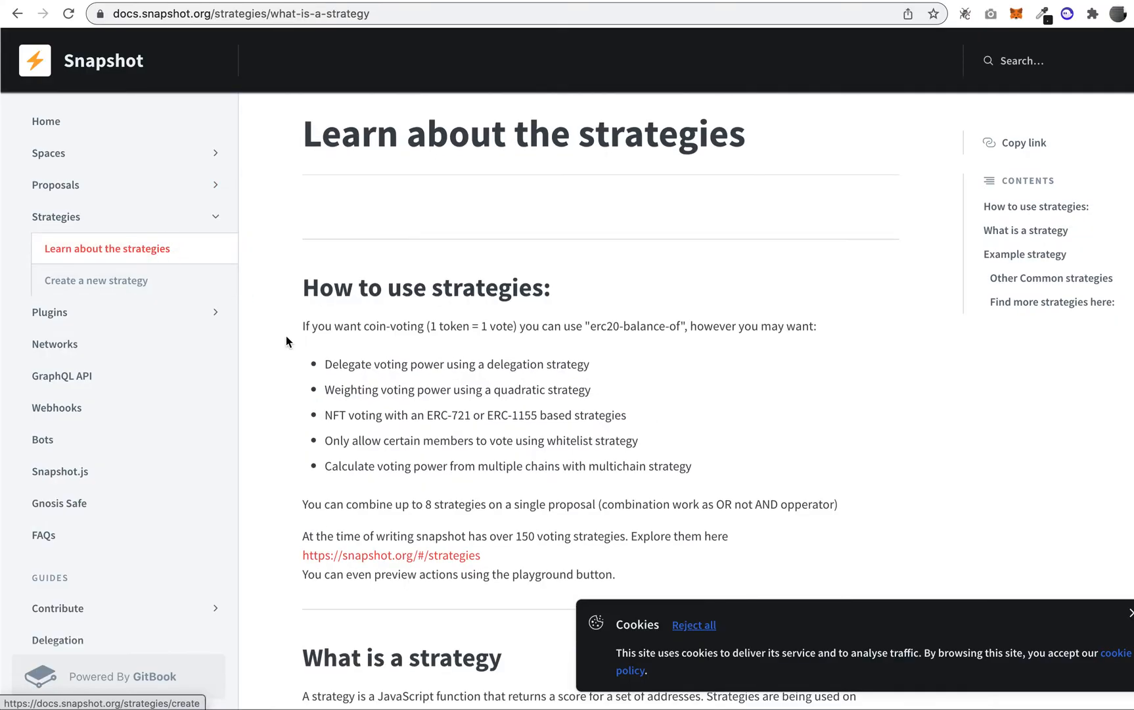
scroll(down, 3)
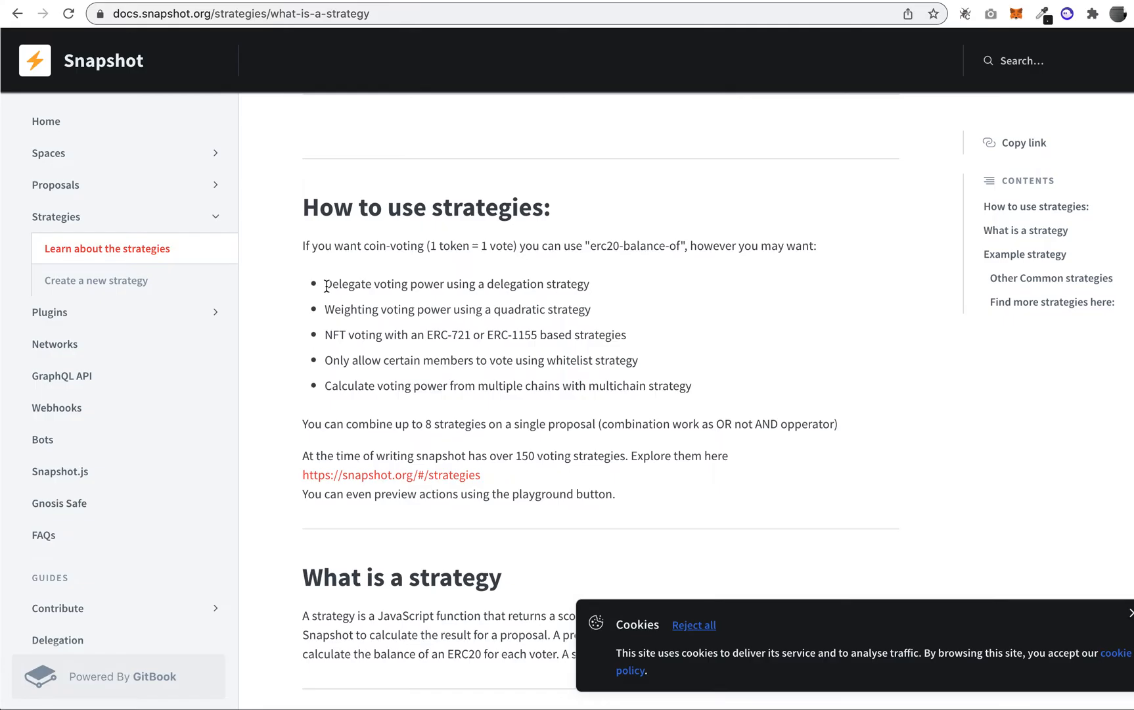
Highlight the strategy options list, the term ERC-721 and the NFT voting line while reading.
drag(326, 283, 702, 385)
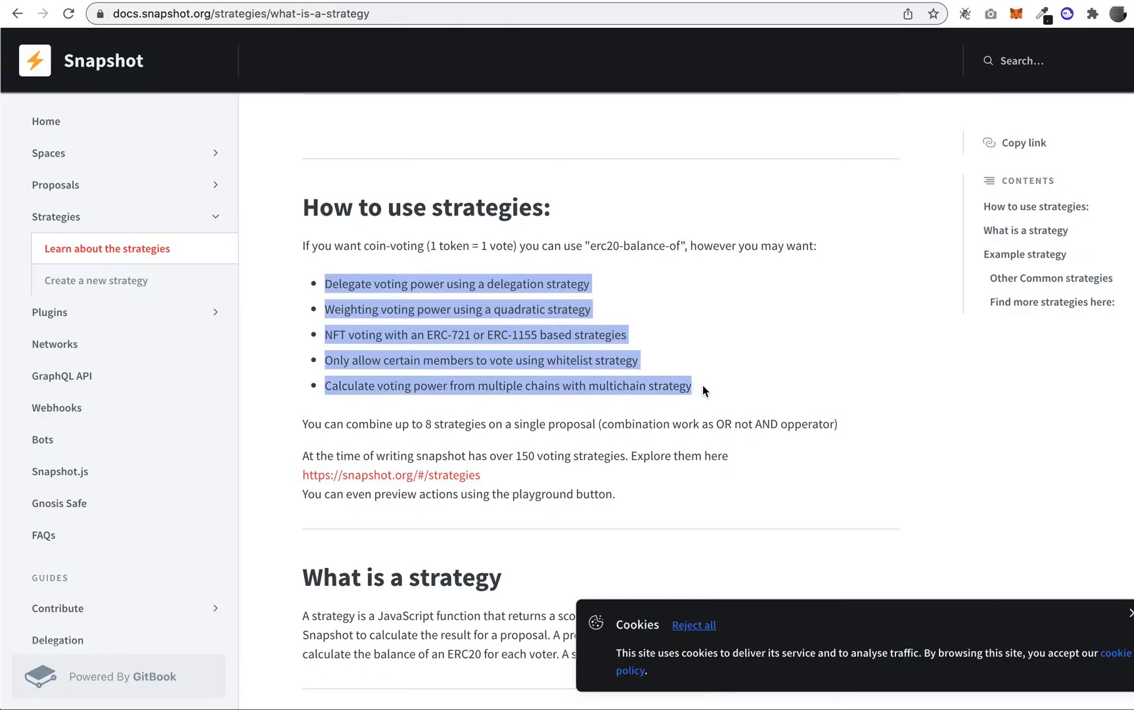
click(704, 391)
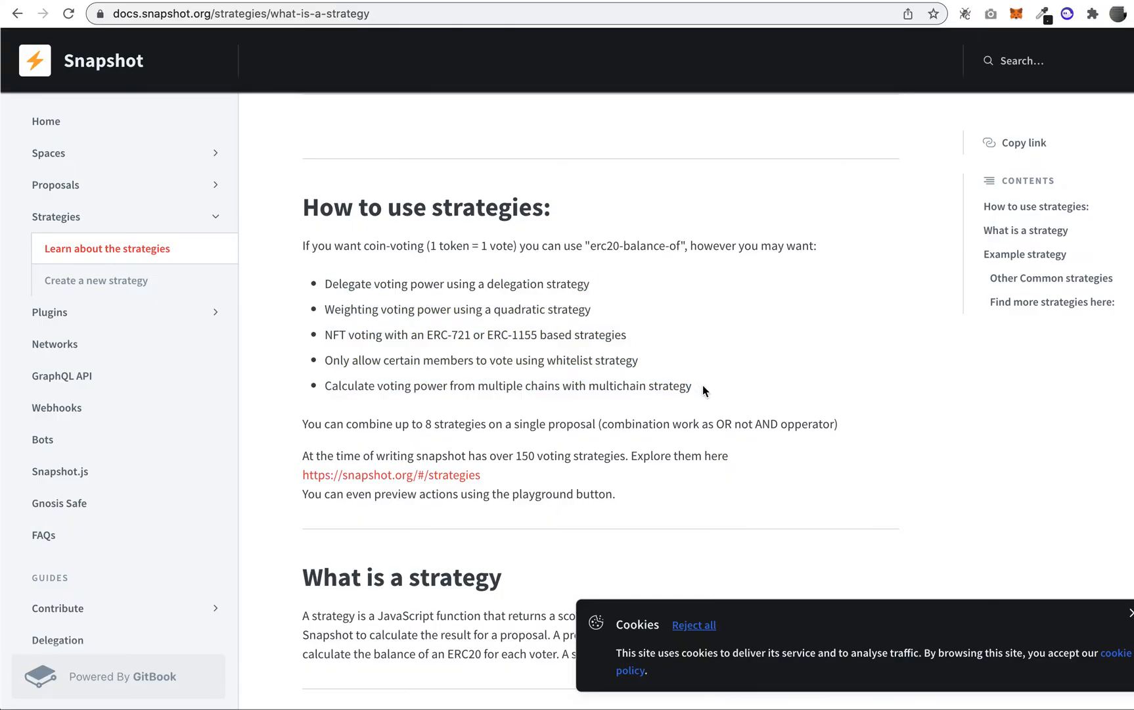
mouse_move(649, 363)
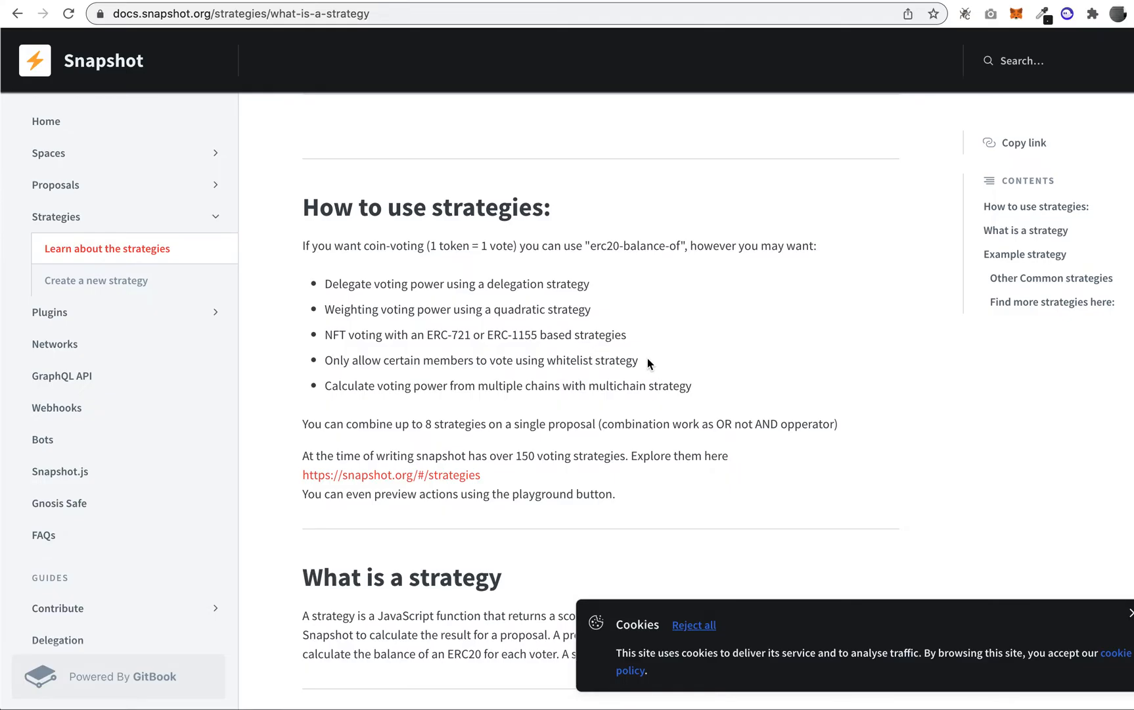
mouse_move(474, 335)
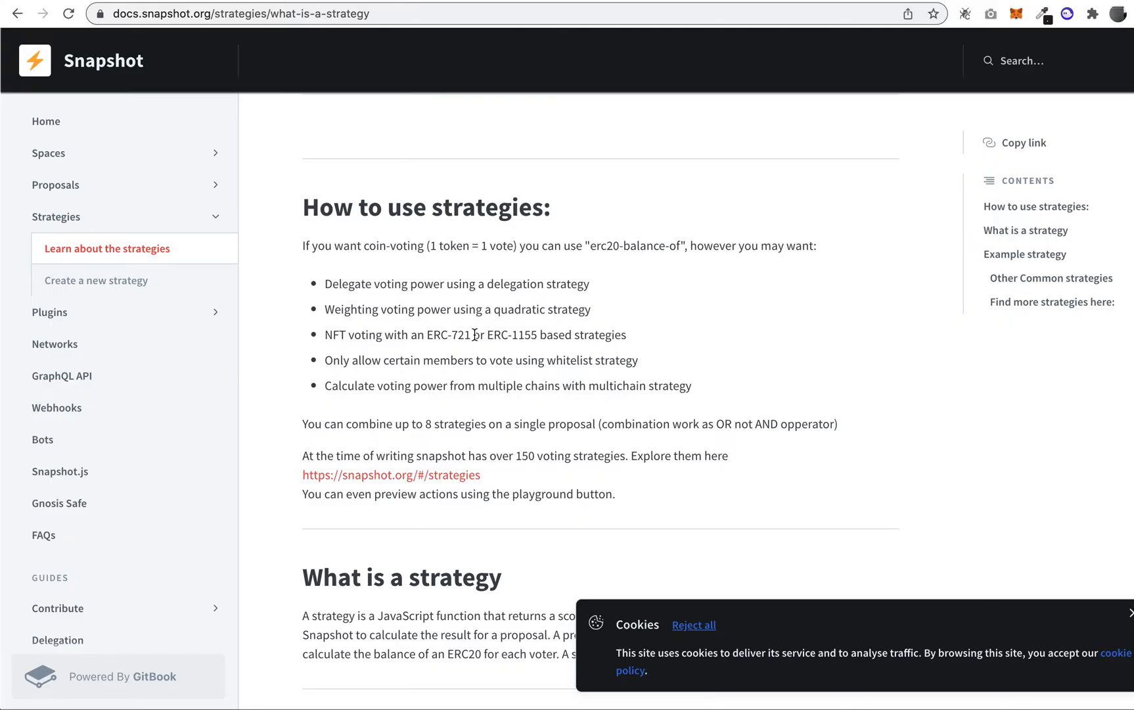
double_click(448, 334)
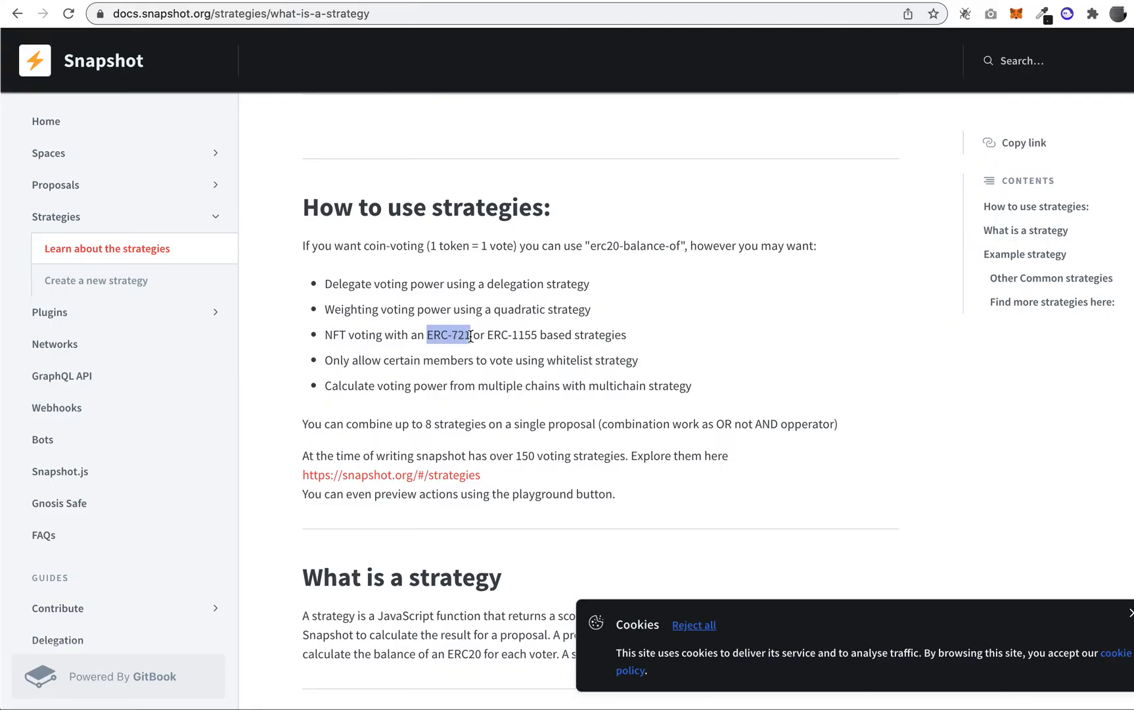
click(469, 335)
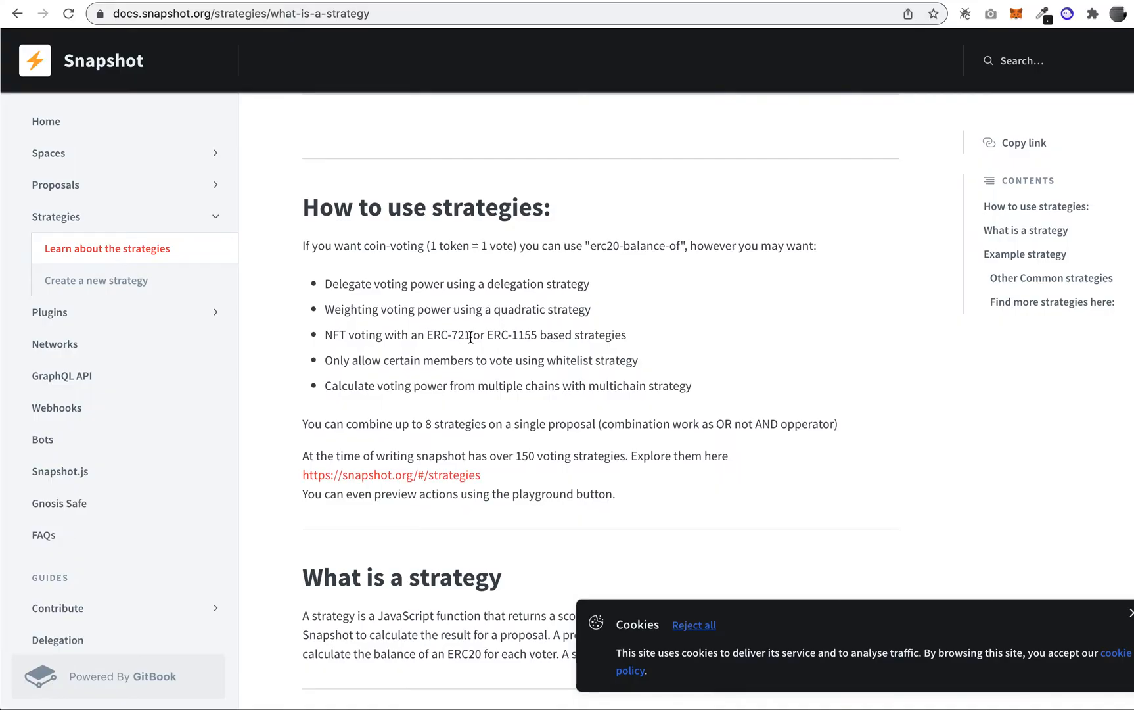
mouse_move(431, 338)
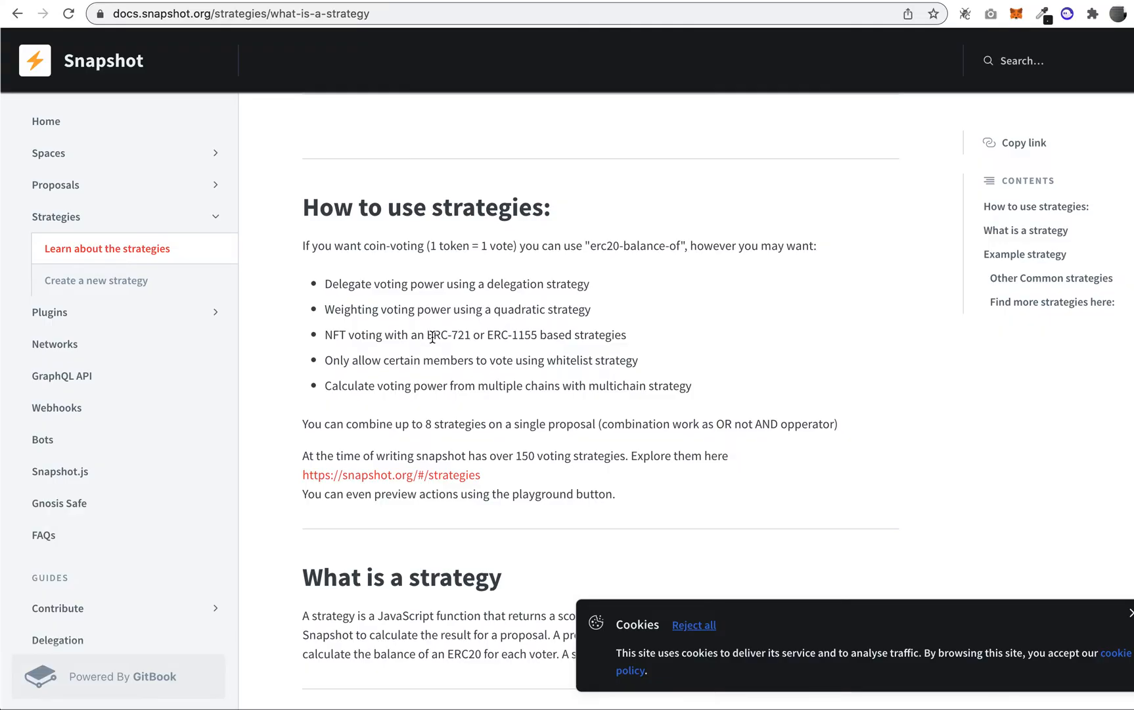
mouse_move(494, 340)
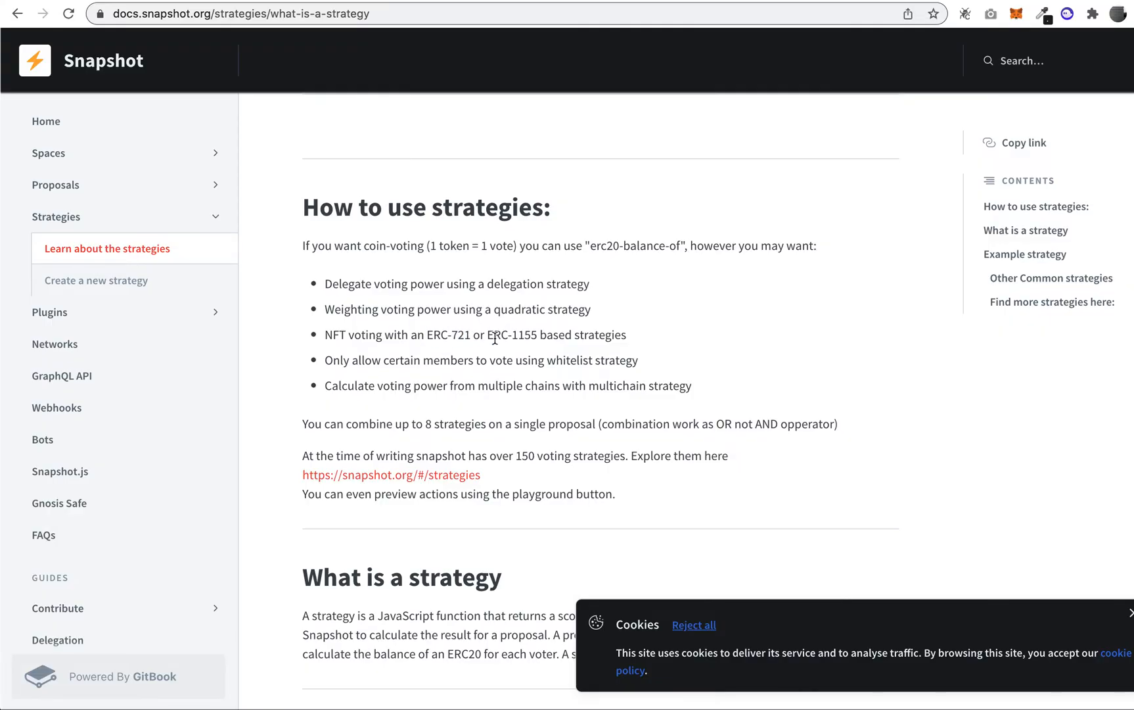
double_click(337, 334)
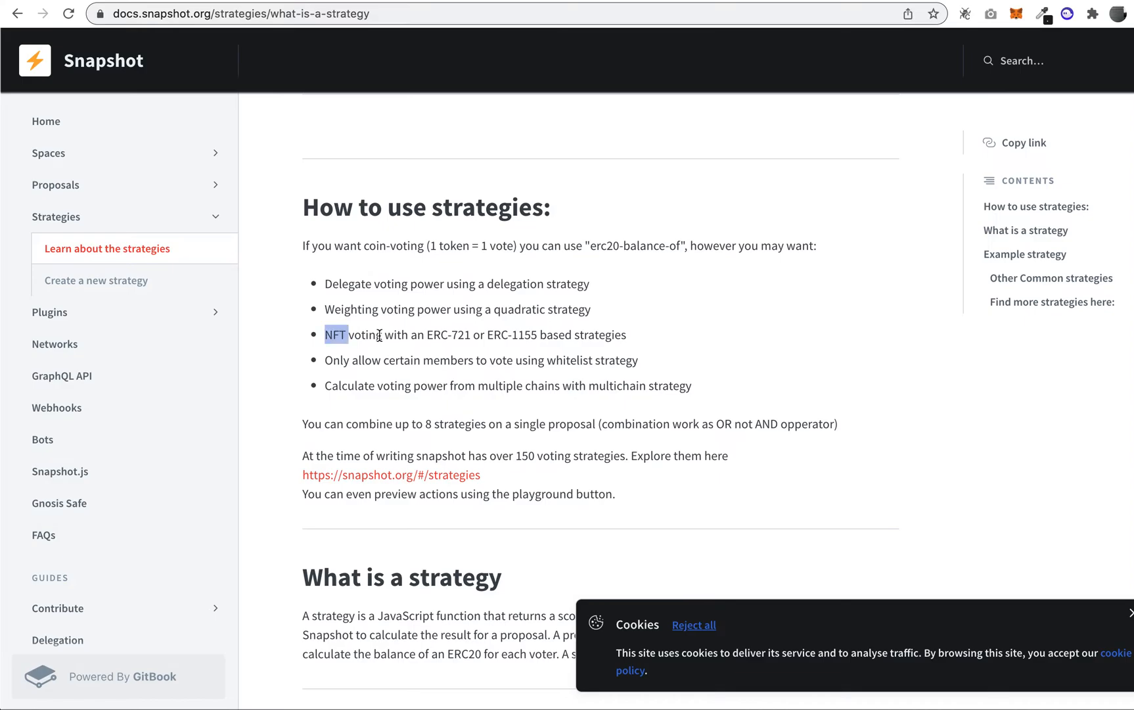
drag(326, 334, 628, 334)
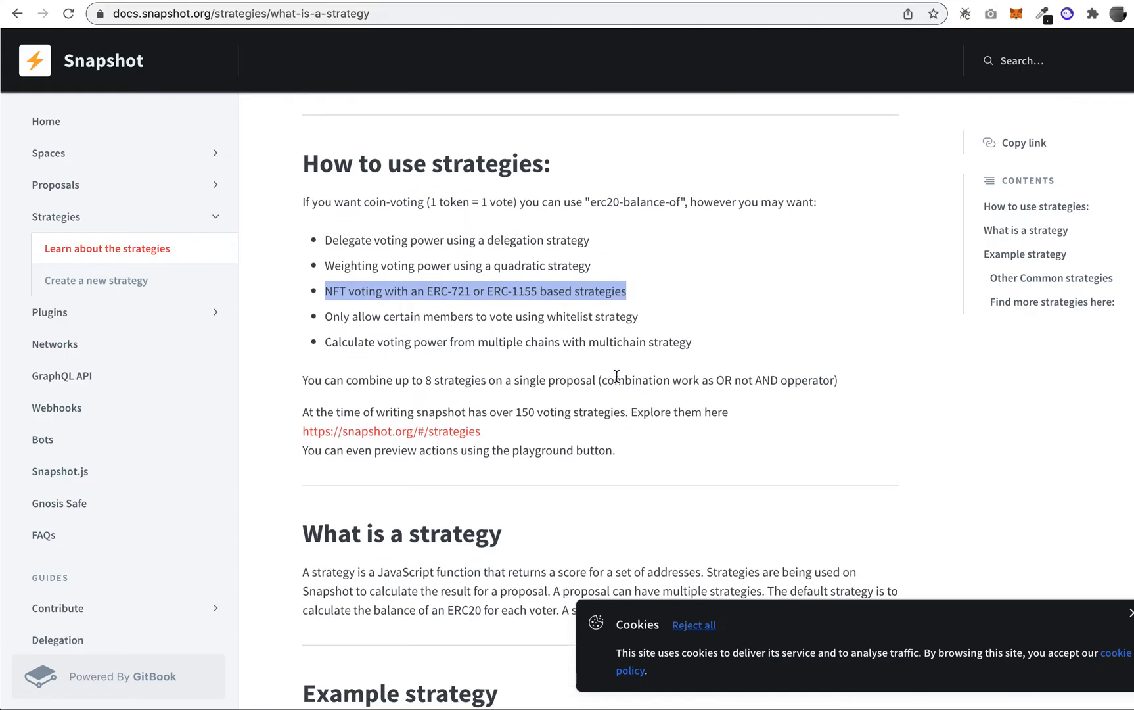
scroll(down, 3)
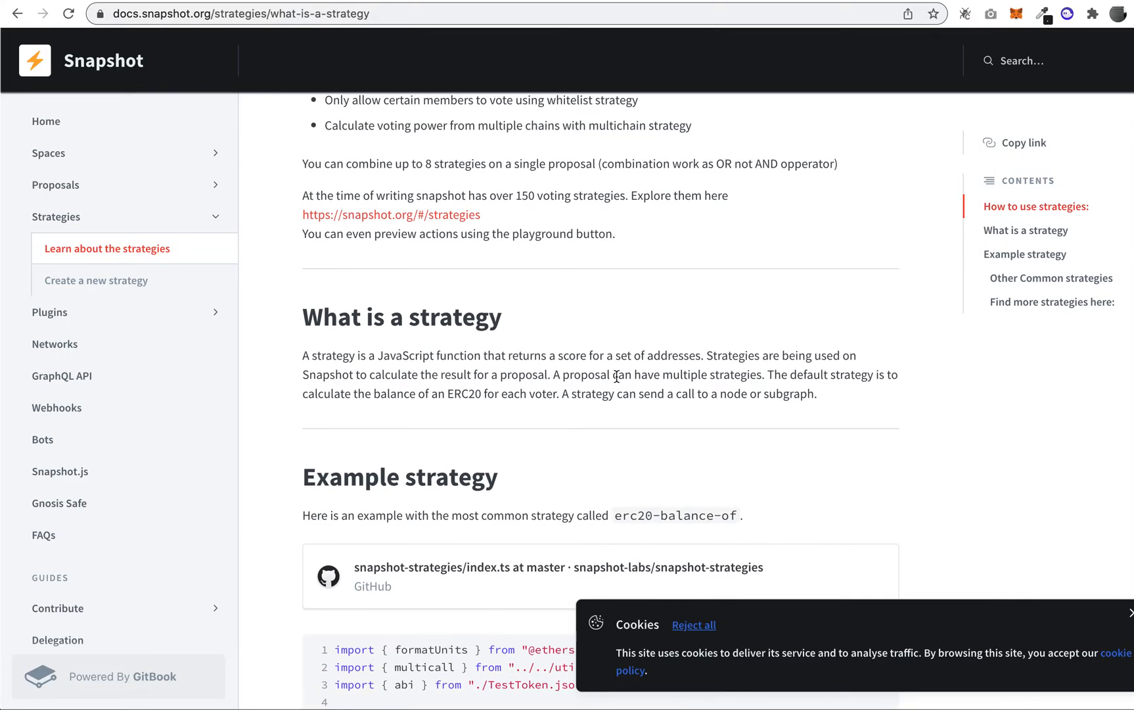
click(389, 214)
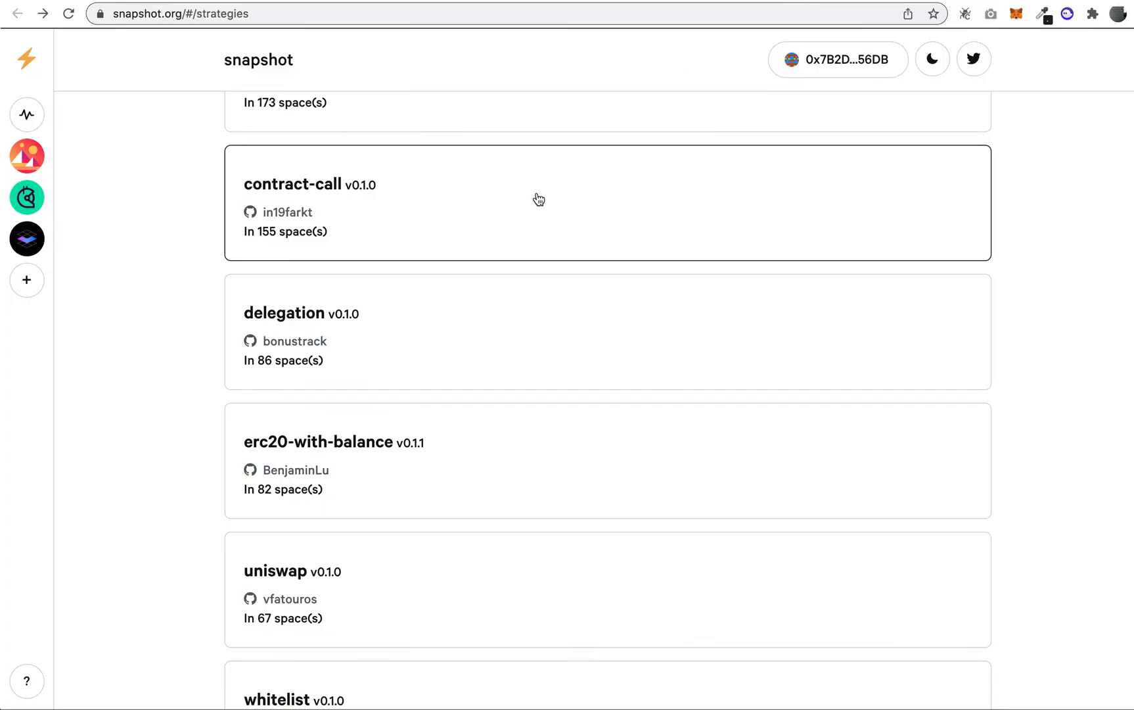
scroll(up, 3)
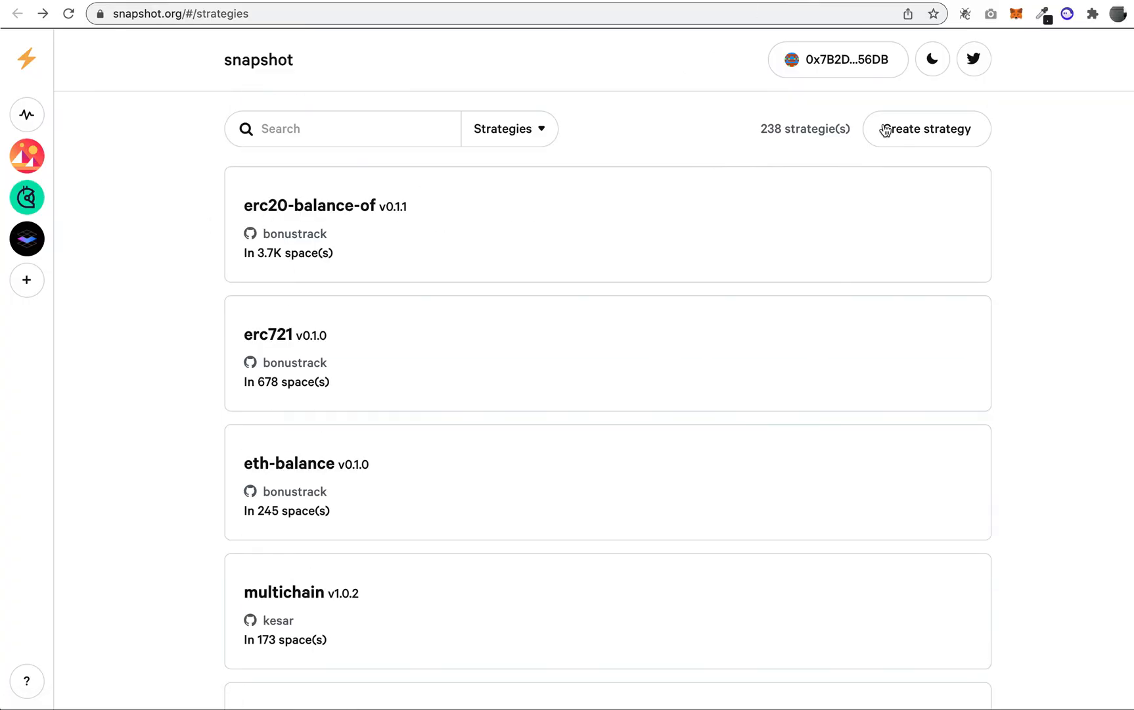
double_click(770, 129)
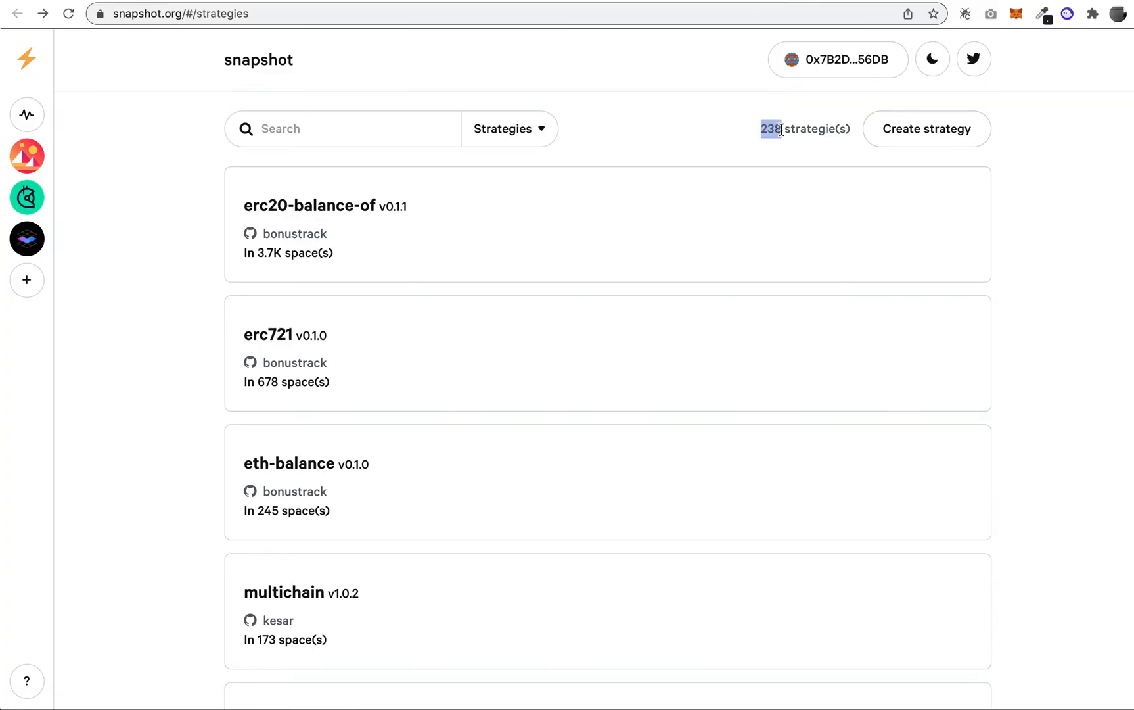
scroll(down, 3)
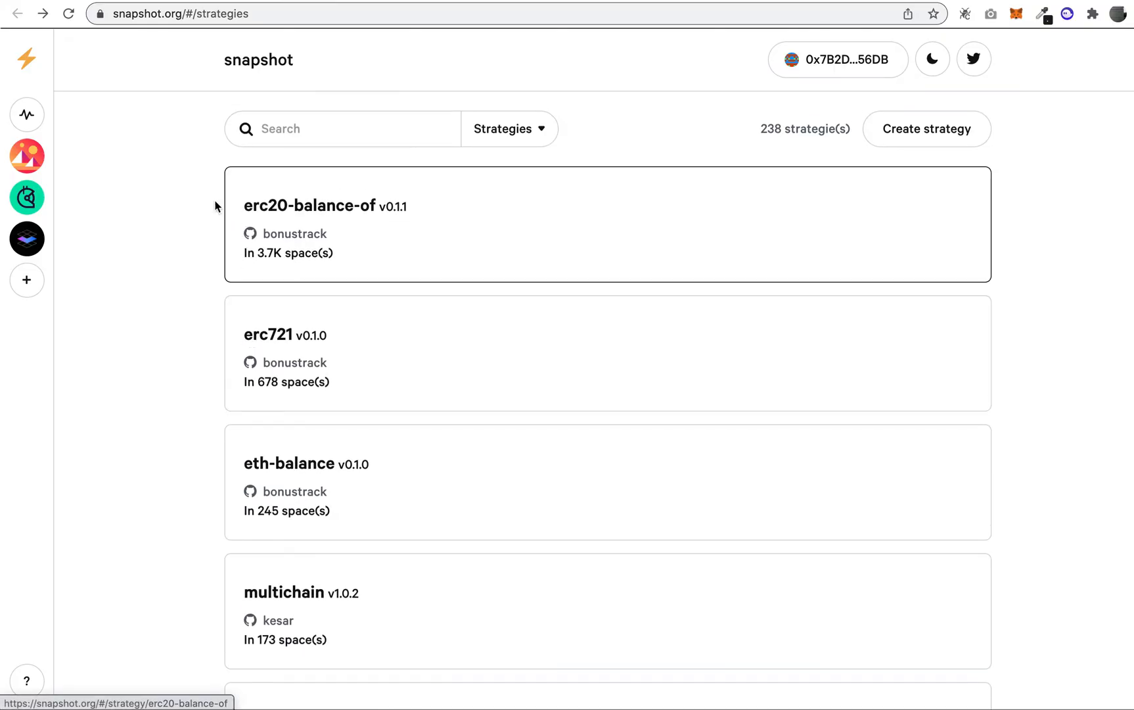
scroll(down, 3)
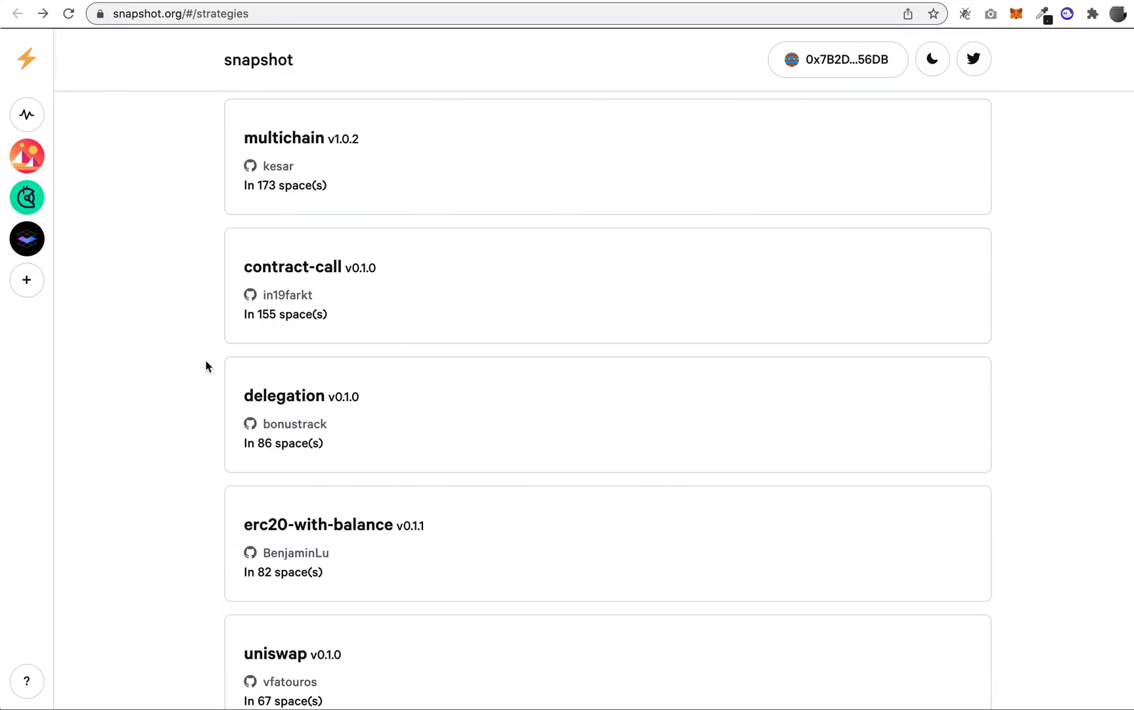
scroll(down, 3)
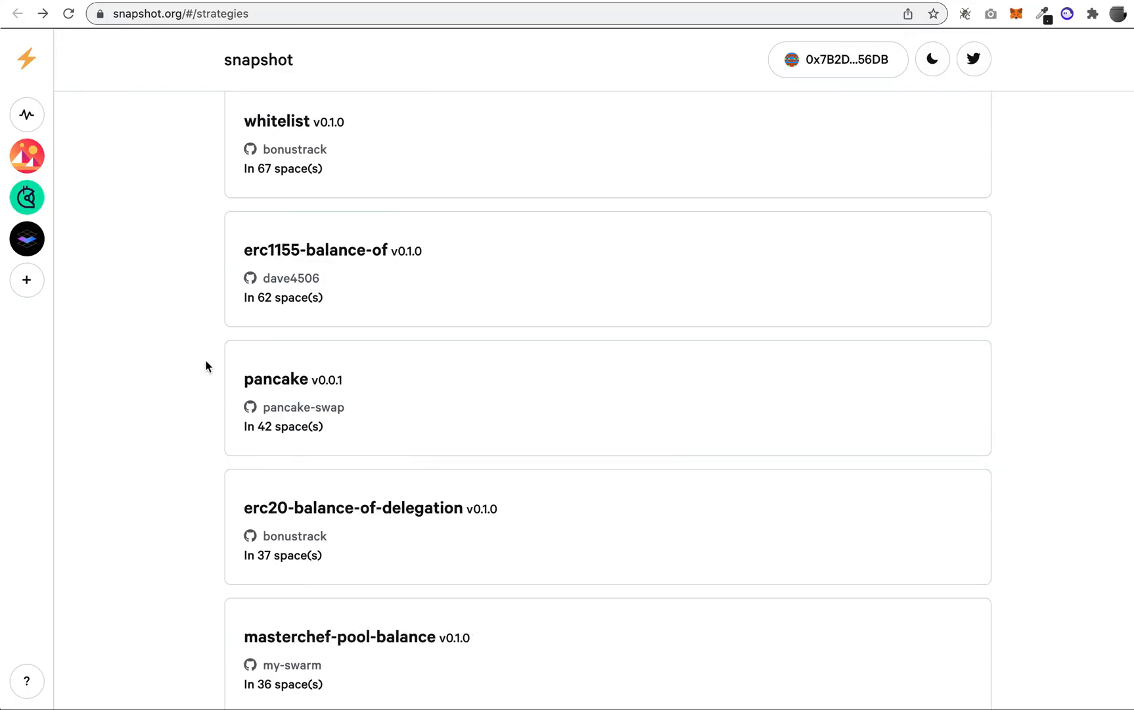
scroll(down, 3)
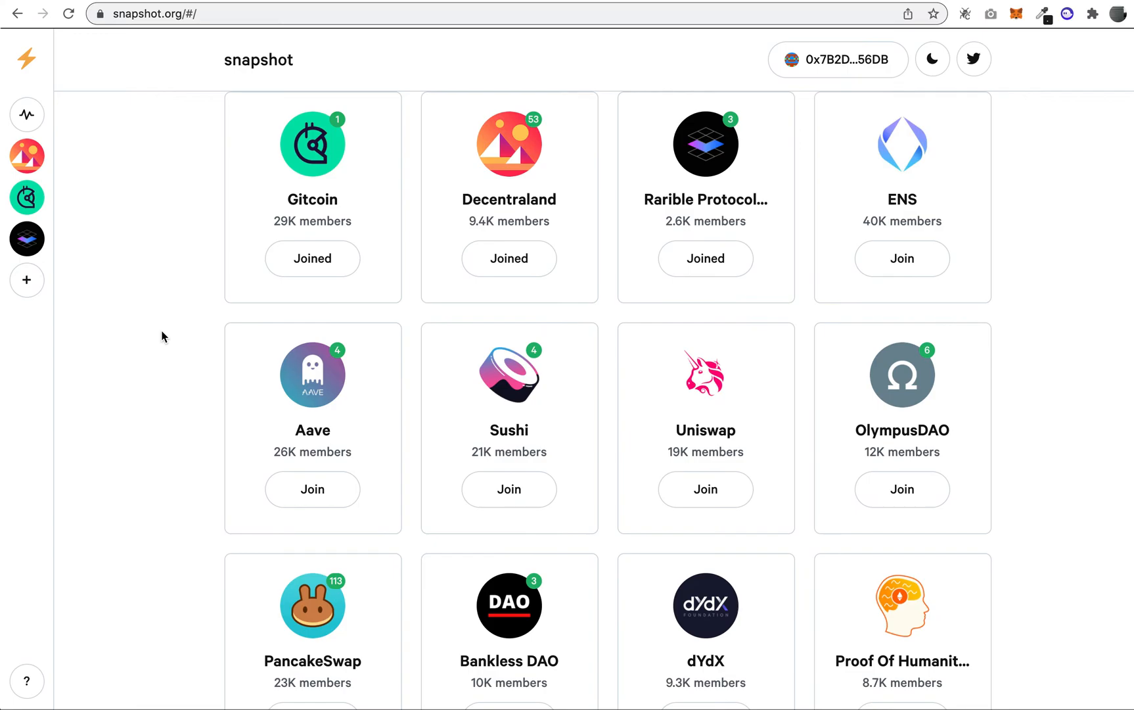
Scroll down through the 4.7K-space directory, then back up toward the top.
scroll(down, 3)
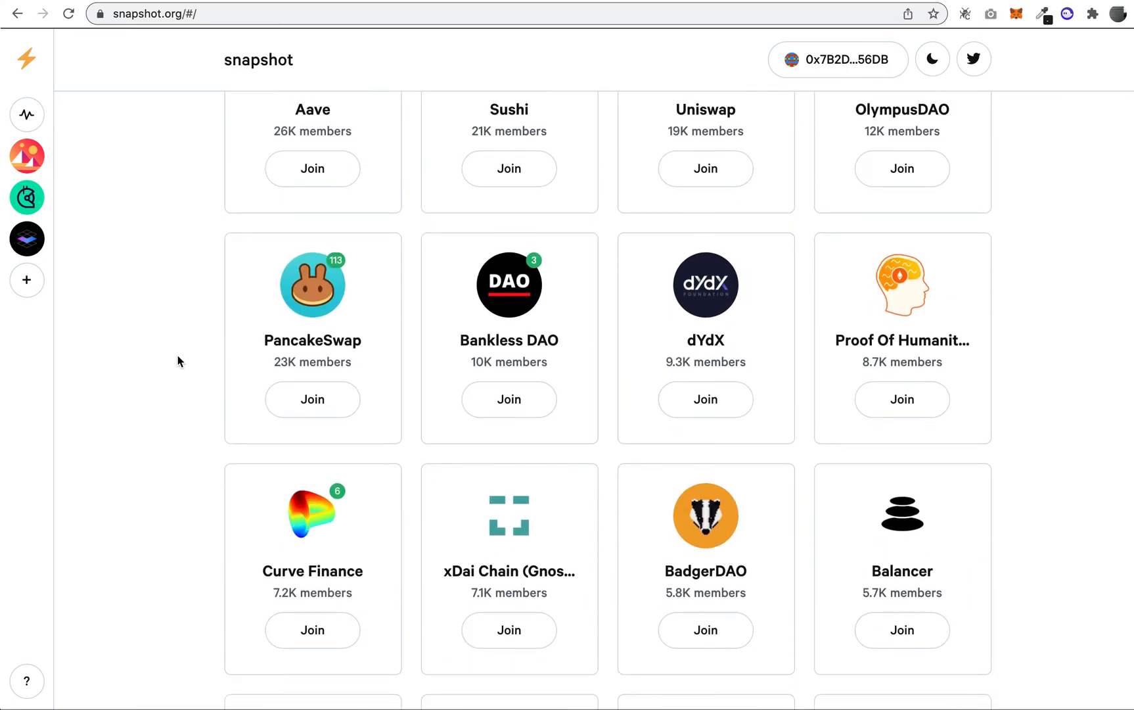
scroll(down, 3)
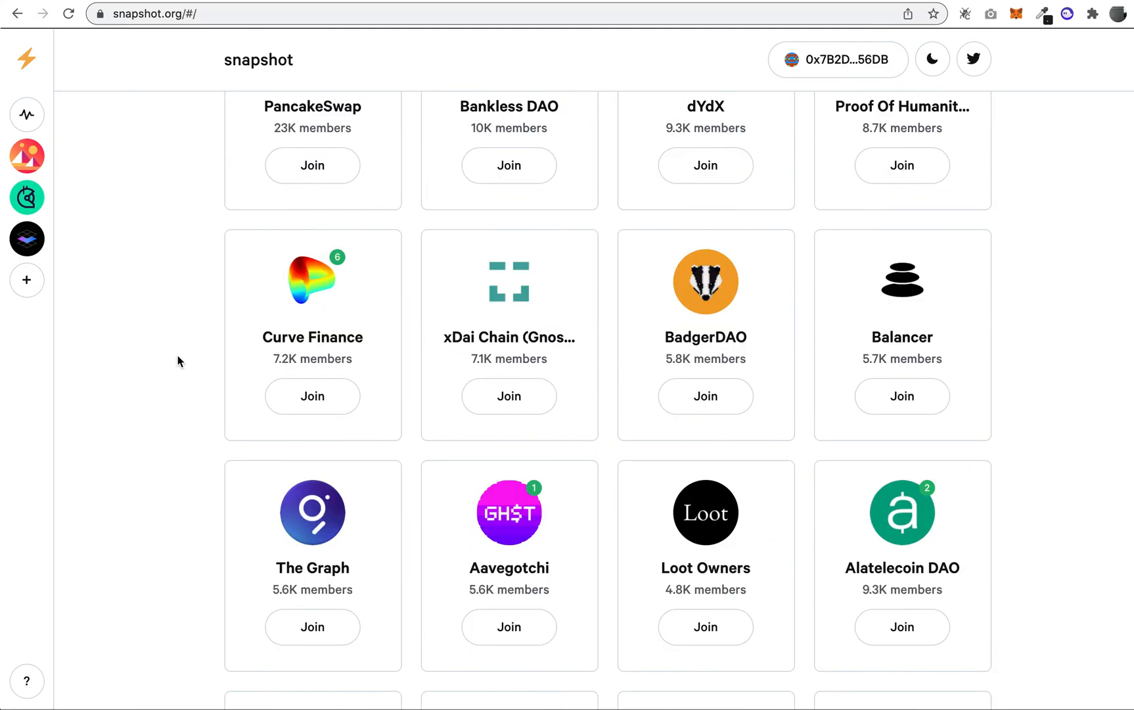
scroll(down, 3)
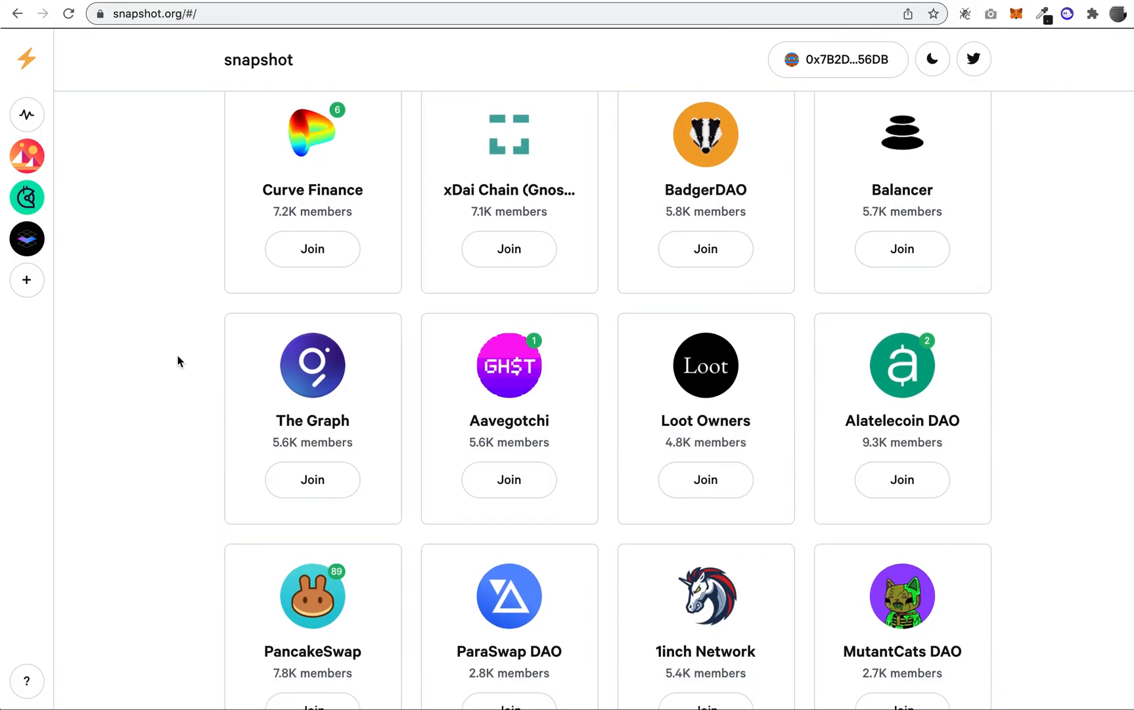
scroll(down, 3)
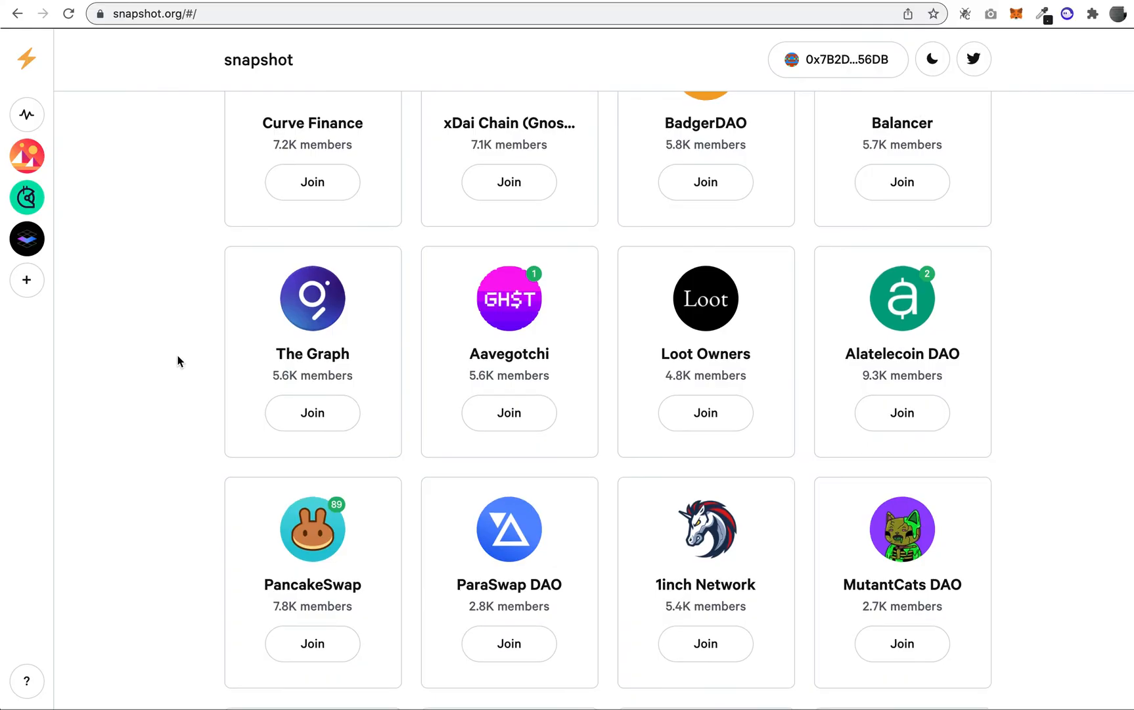
scroll(down, 3)
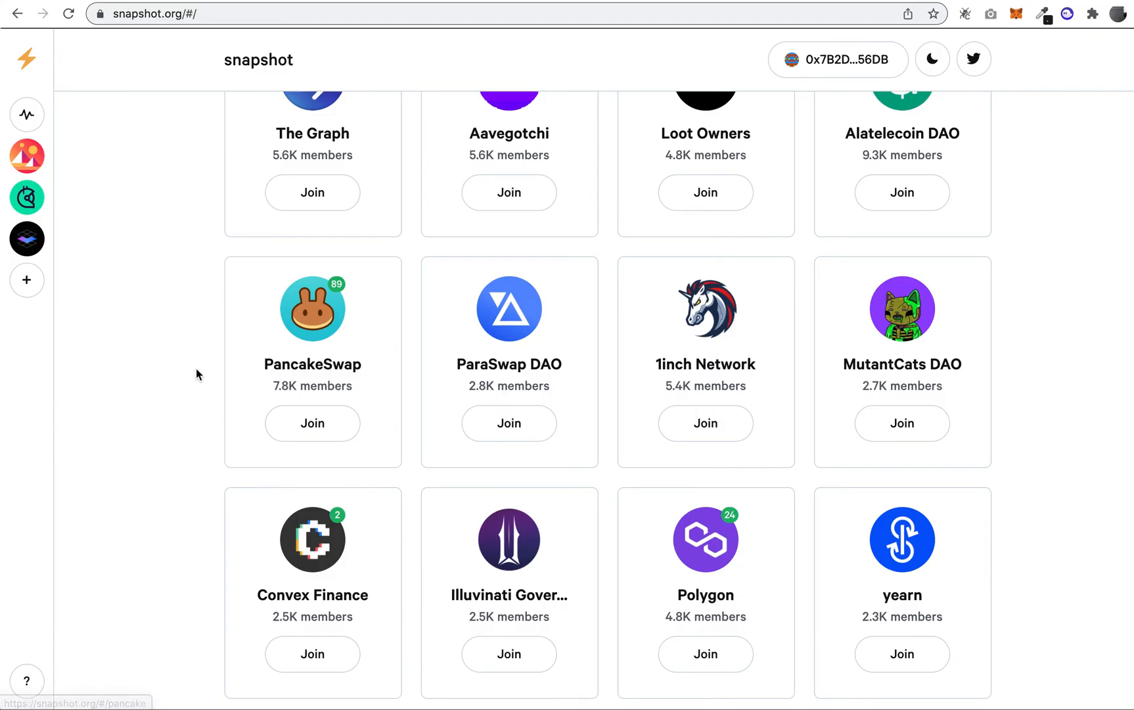
mouse_move(238, 370)
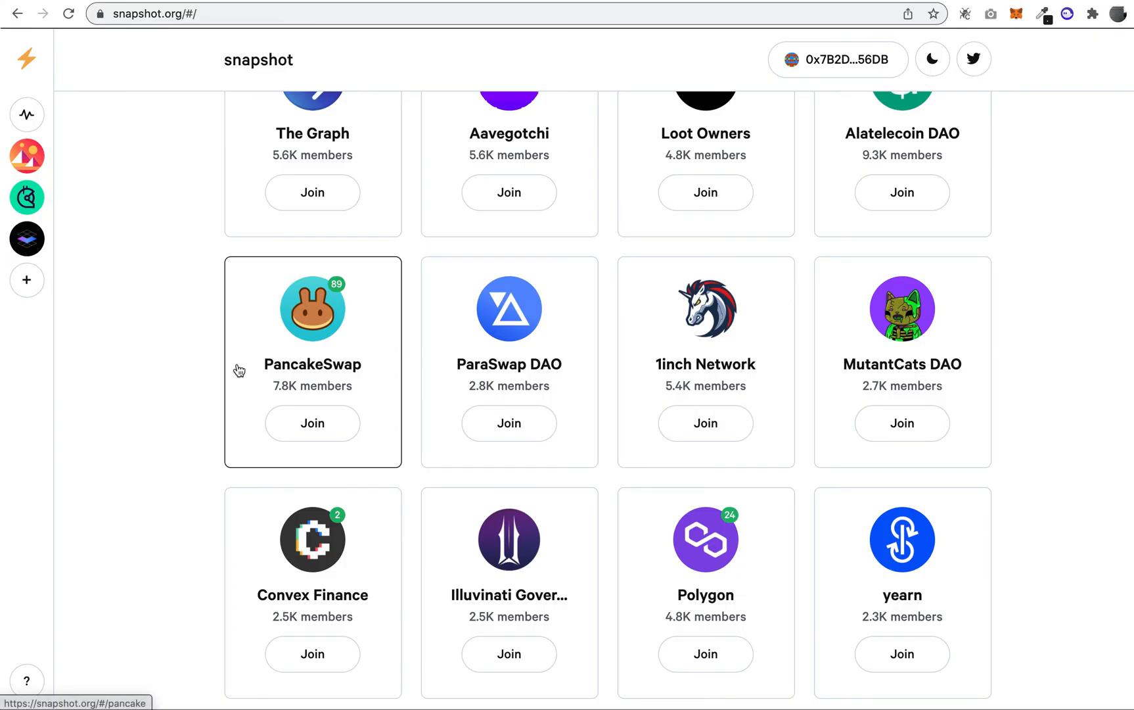
mouse_move(180, 349)
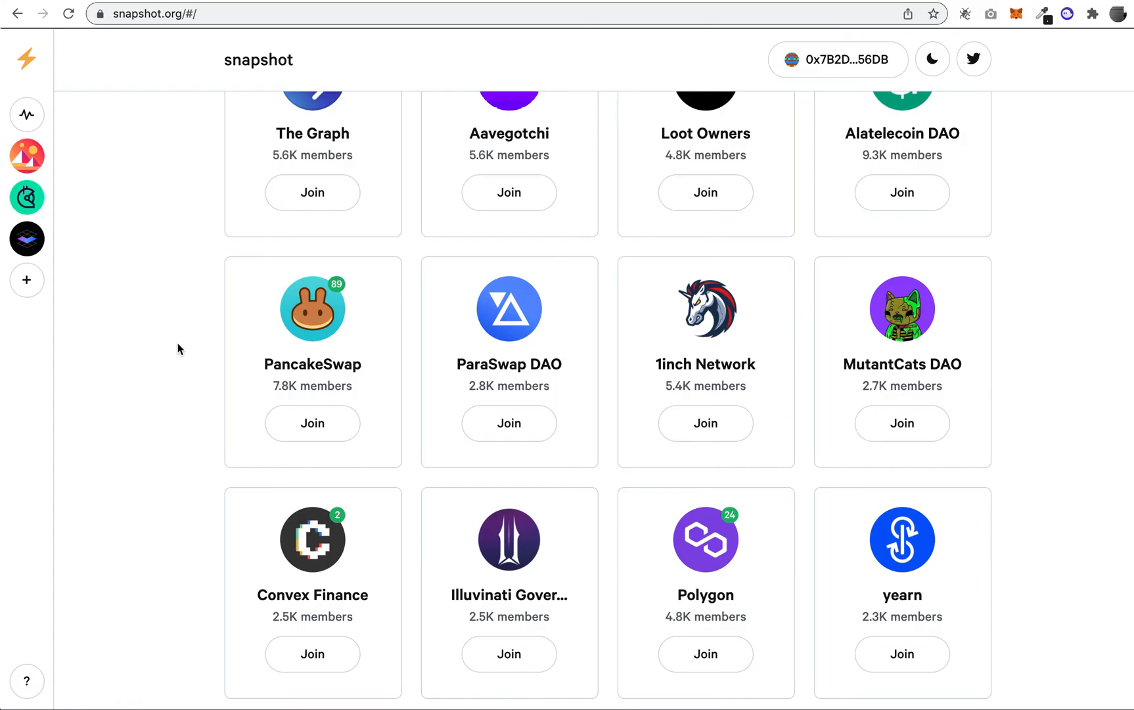
scroll(down, 3)
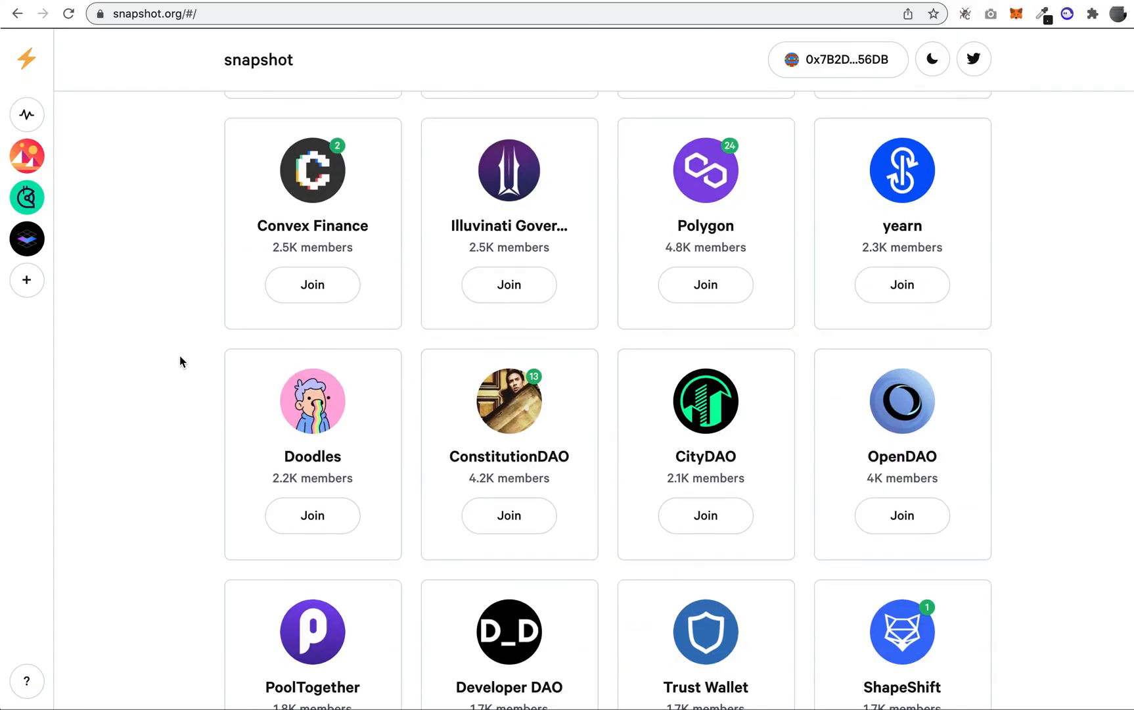
scroll(down, 3)
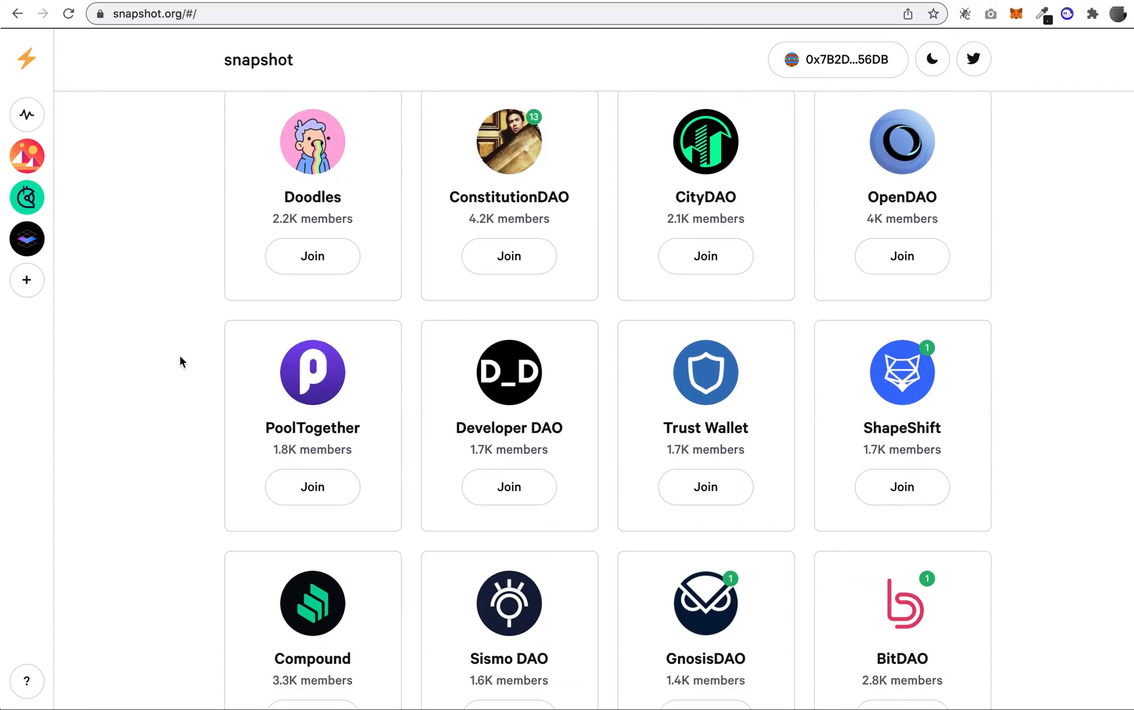
scroll(down, 3)
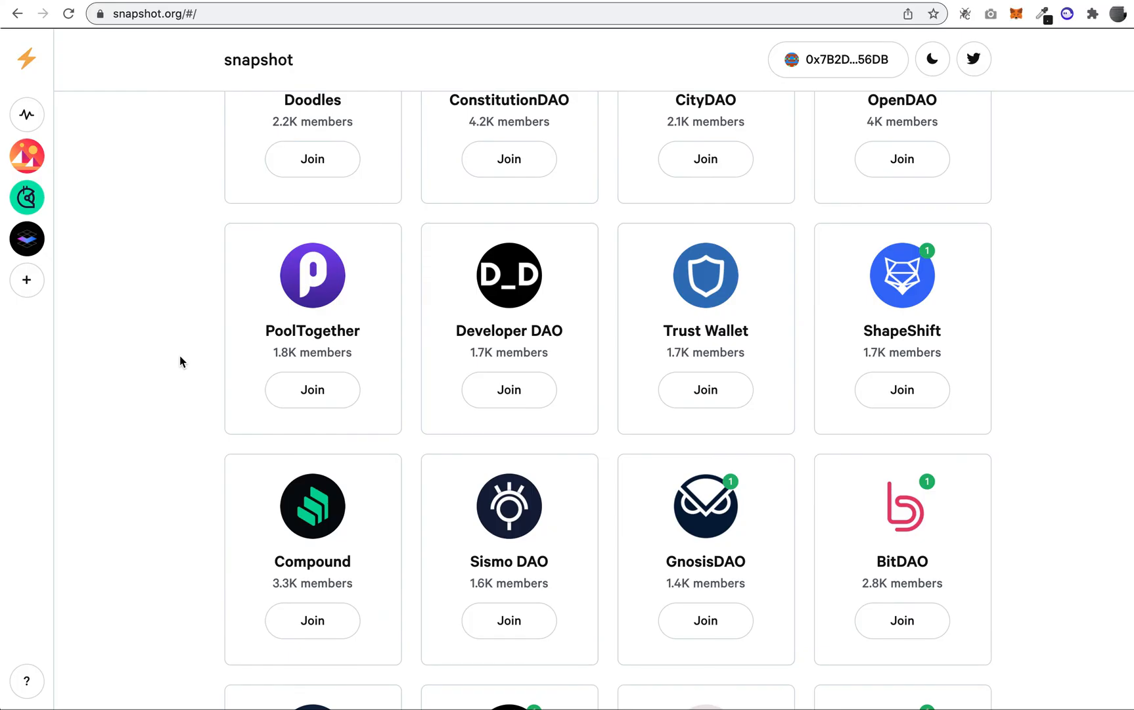
scroll(down, 3)
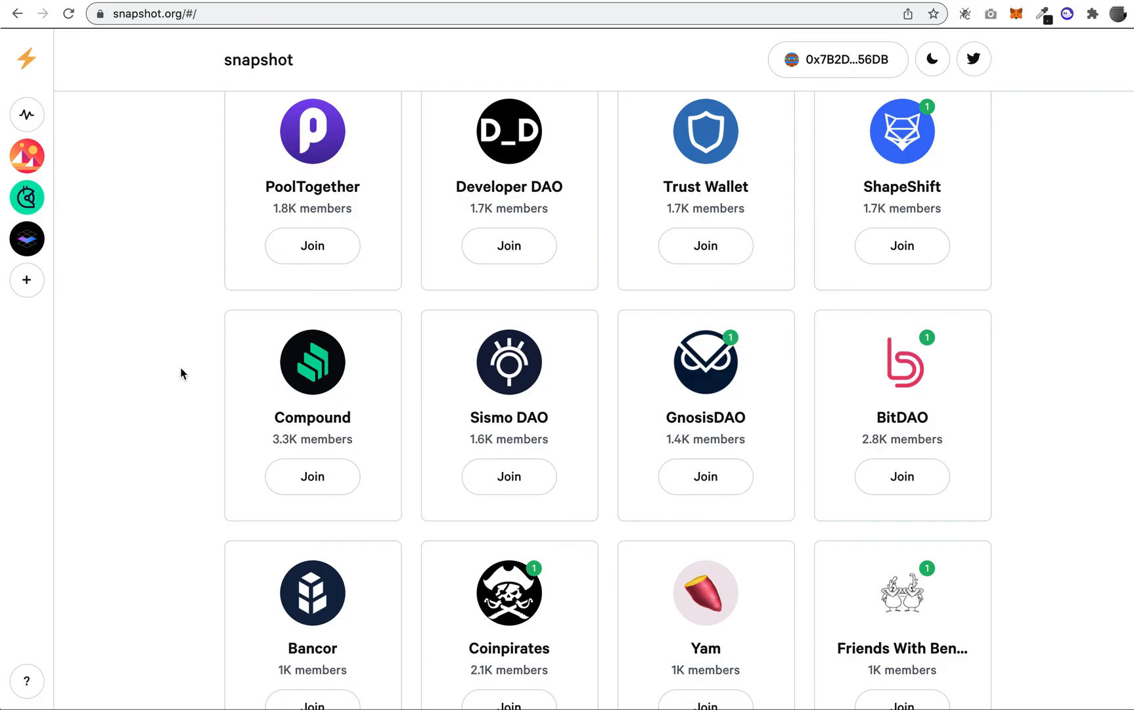
scroll(down, 3)
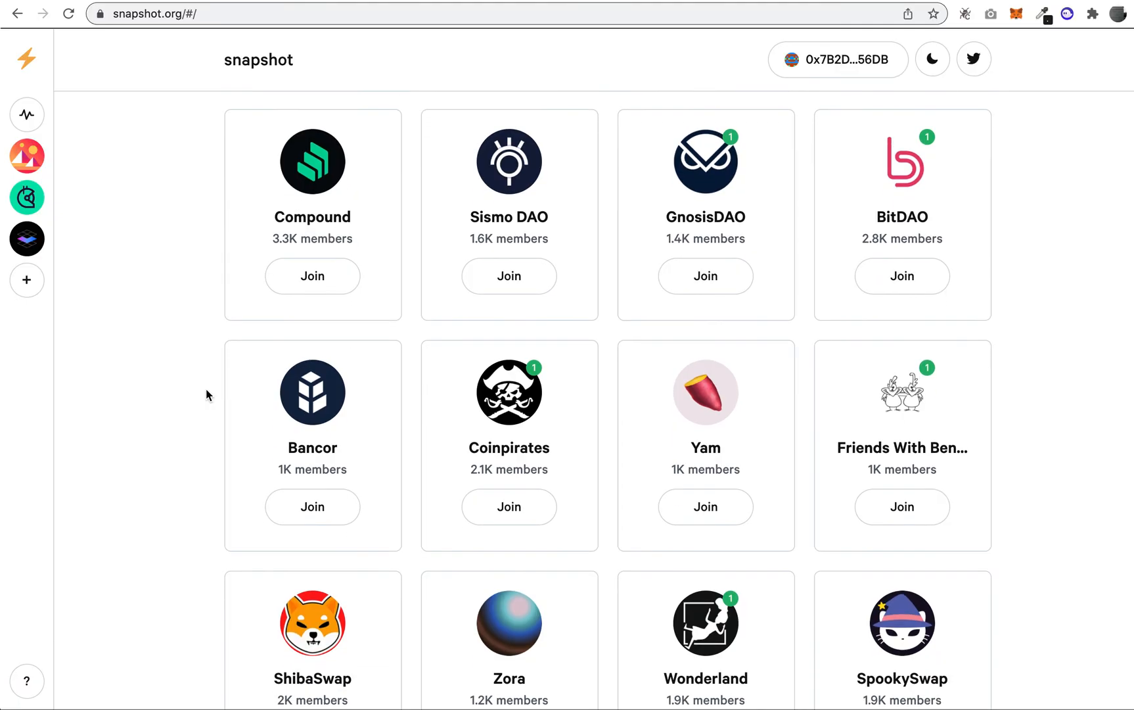
scroll(down, 3)
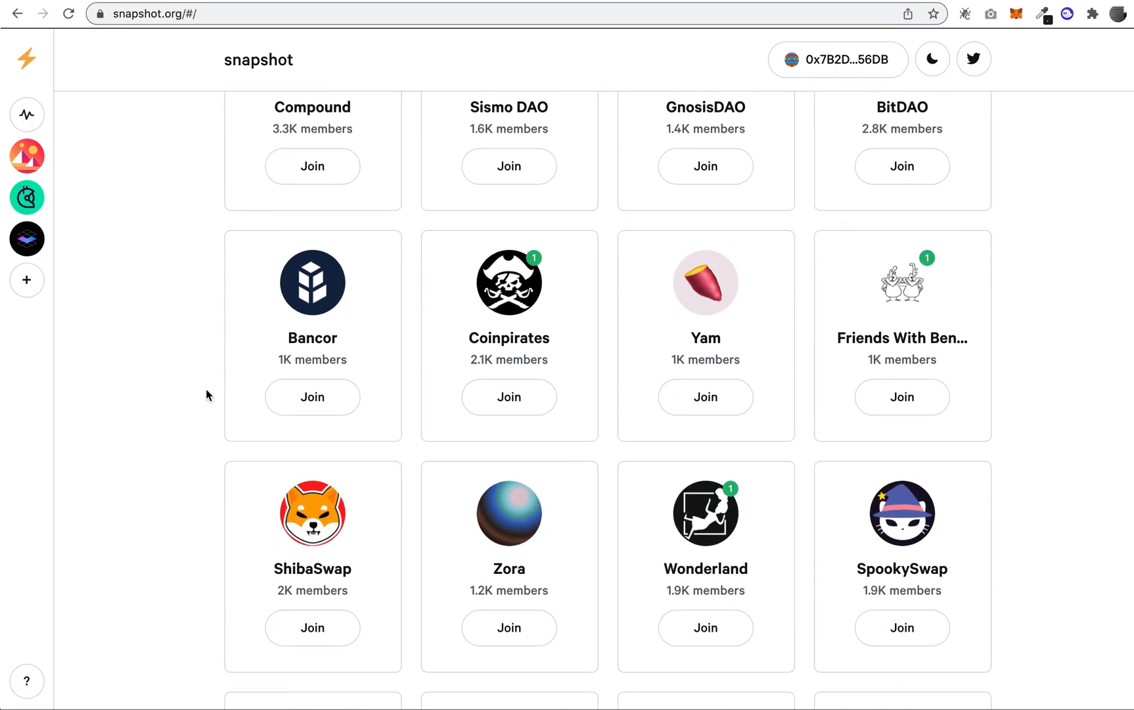
scroll(down, 3)
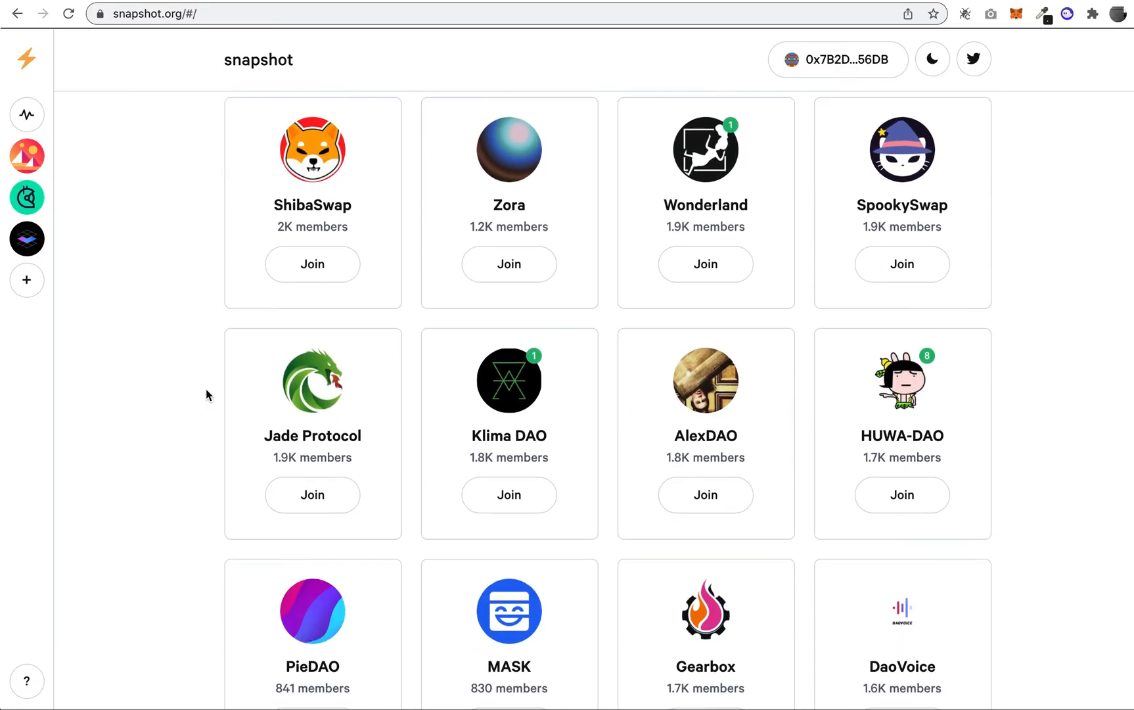
scroll(down, 3)
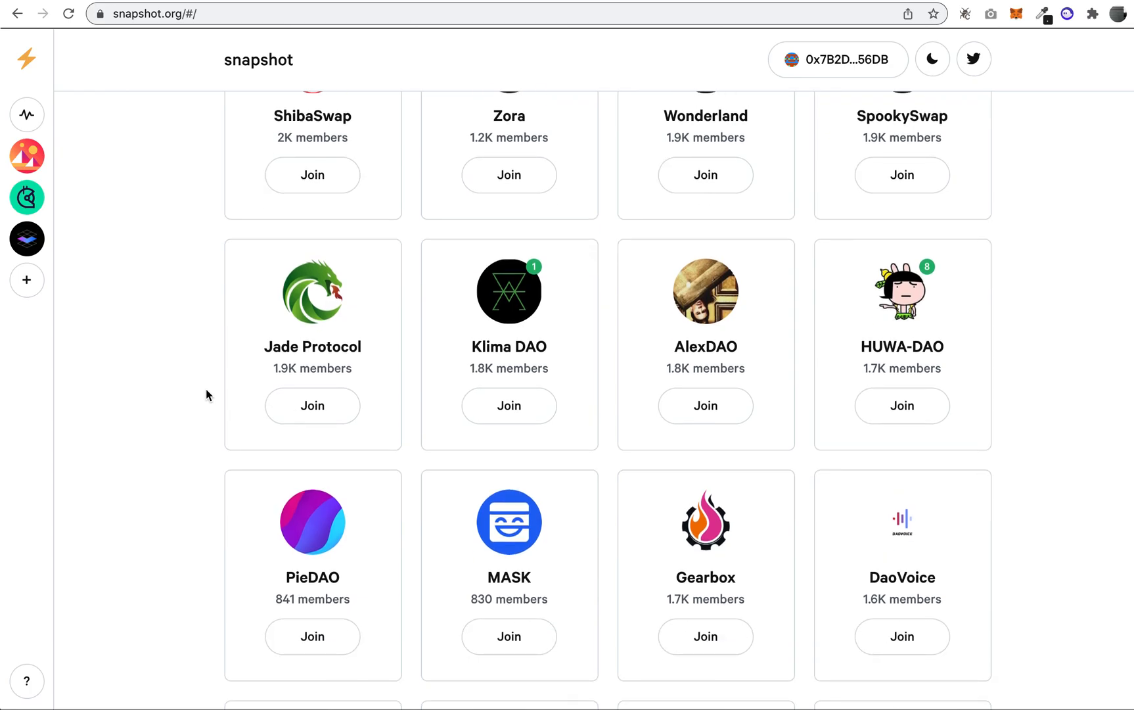
mouse_move(193, 399)
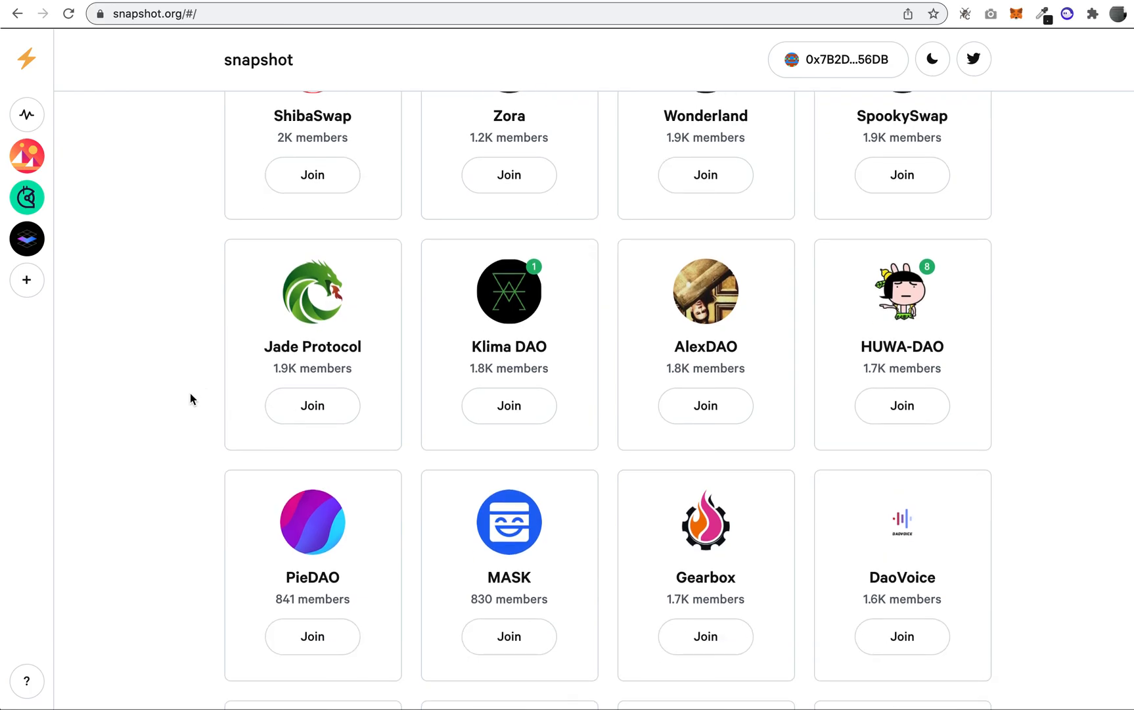
scroll(down, 3)
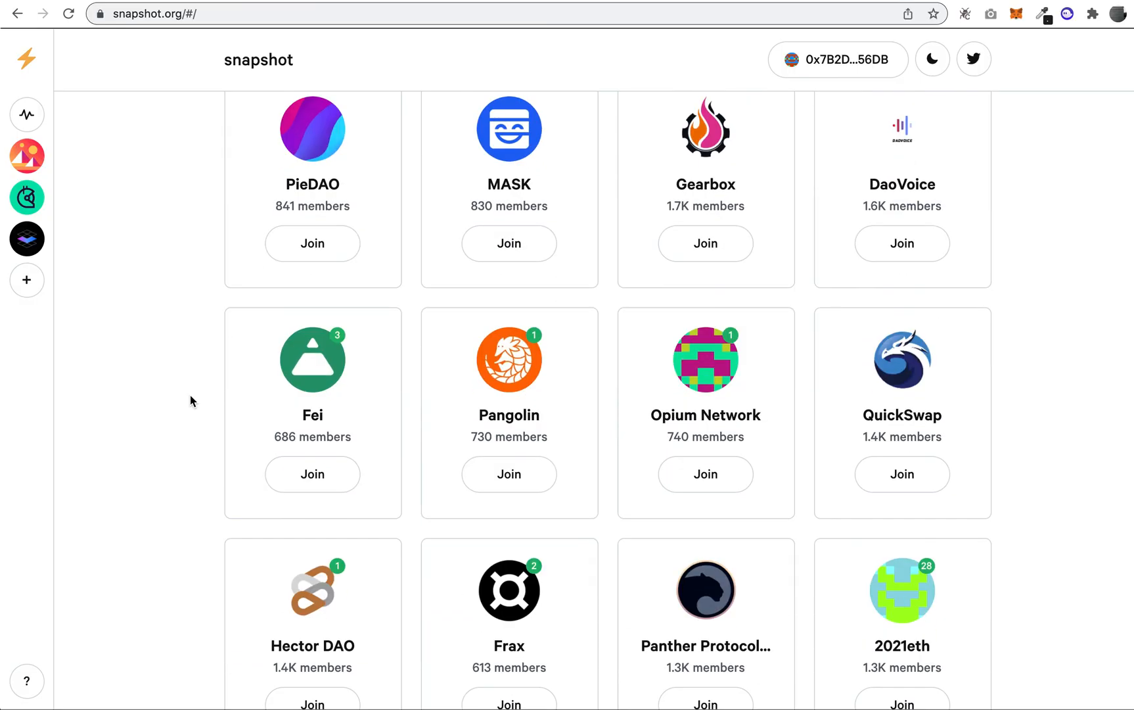
scroll(down, 3)
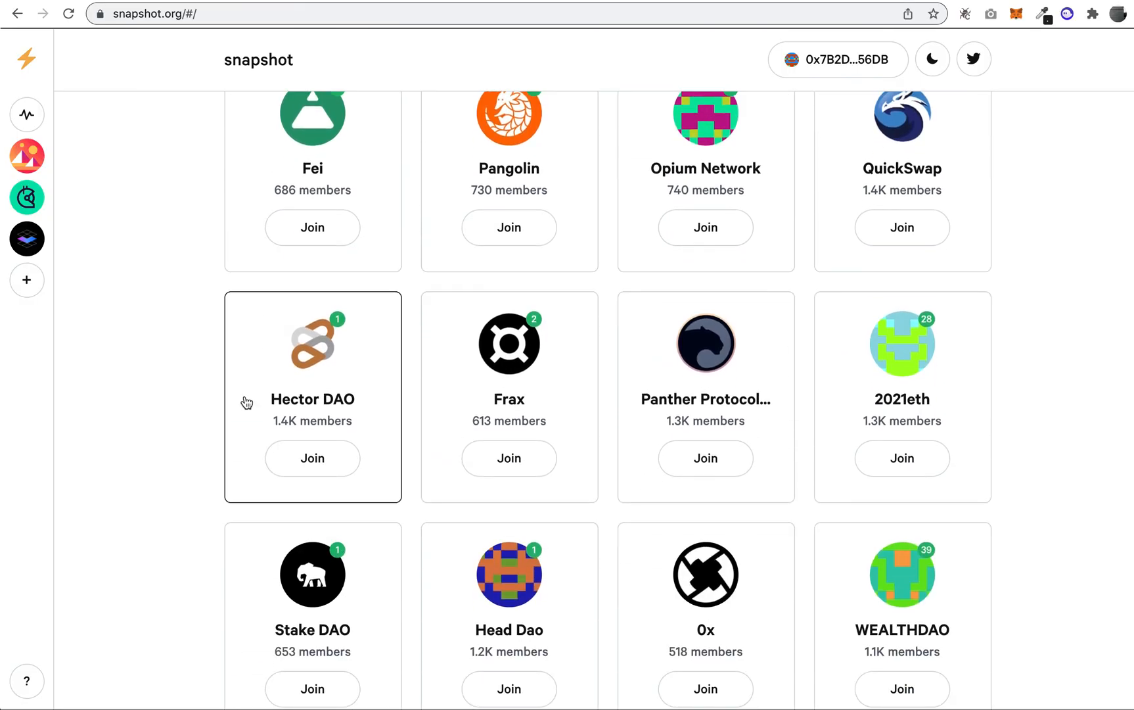
mouse_move(186, 368)
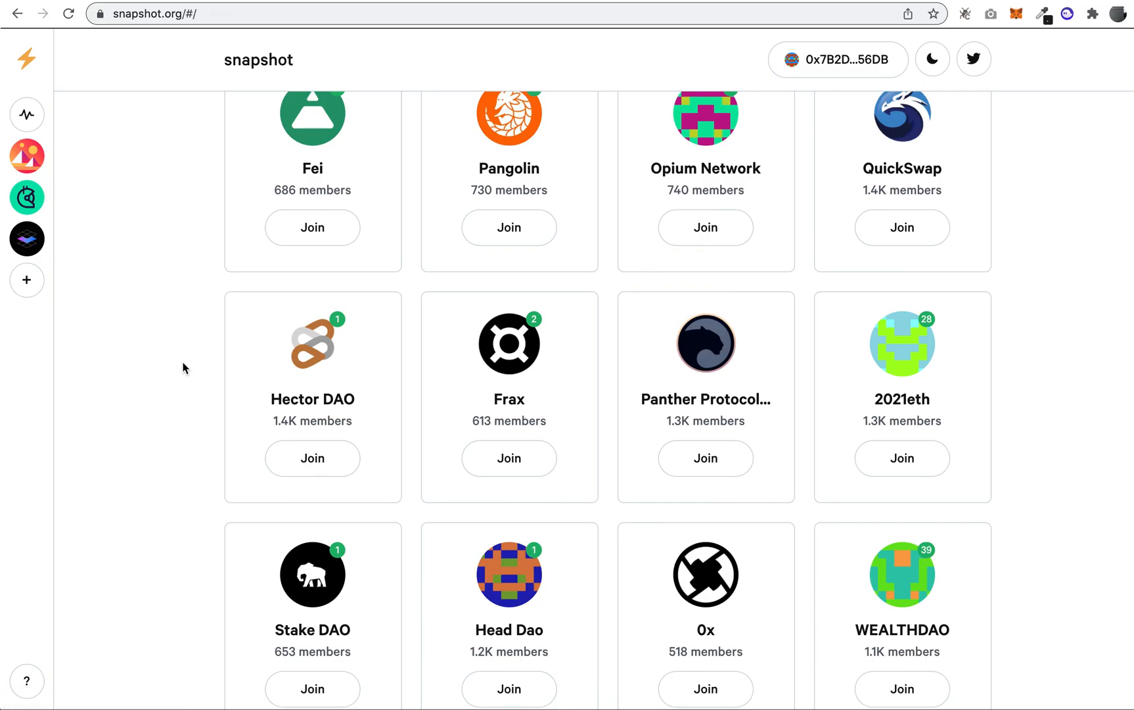
mouse_move(229, 226)
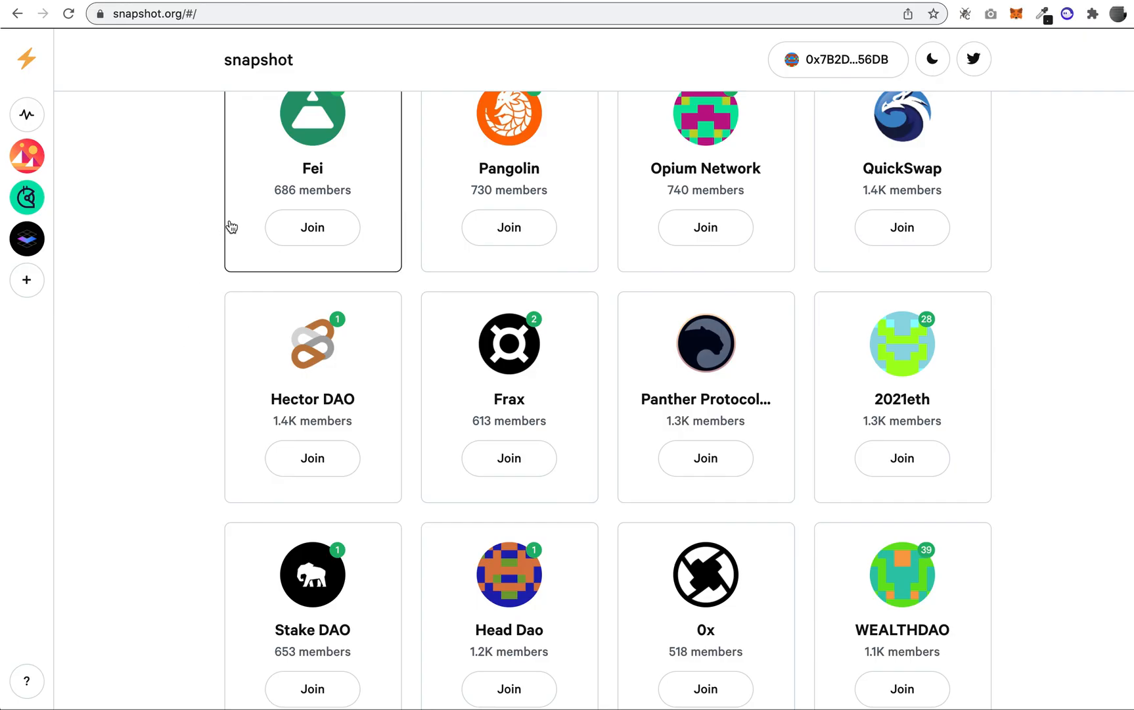
scroll(down, 3)
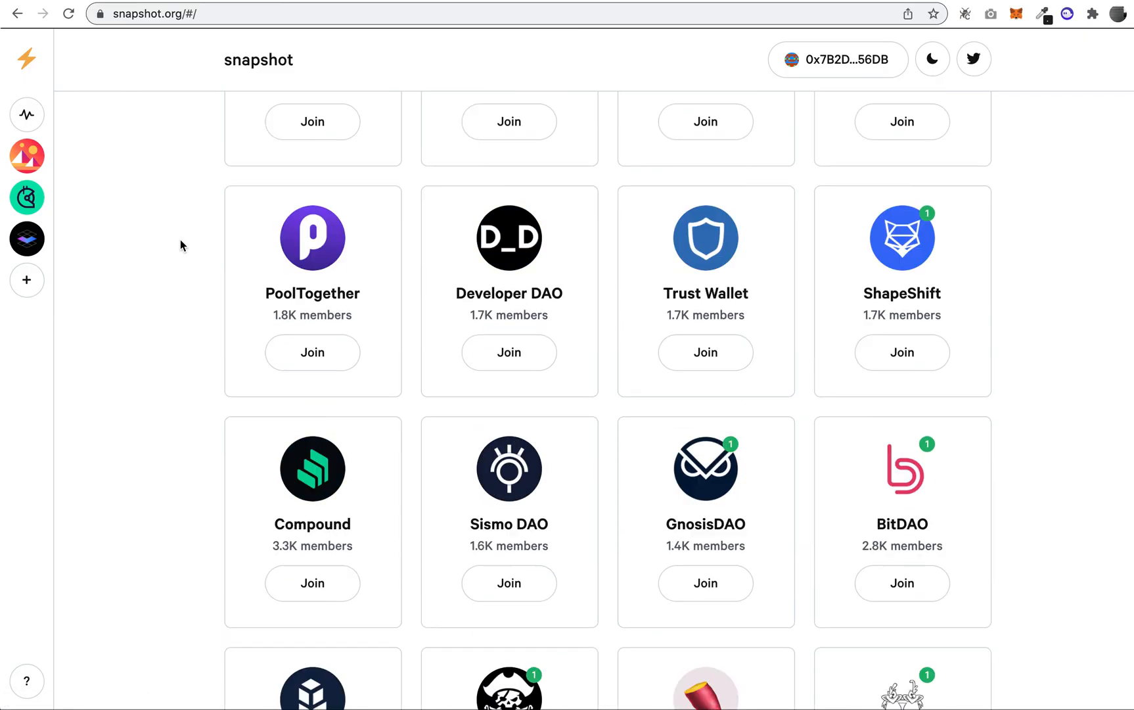
scroll(up, 3)
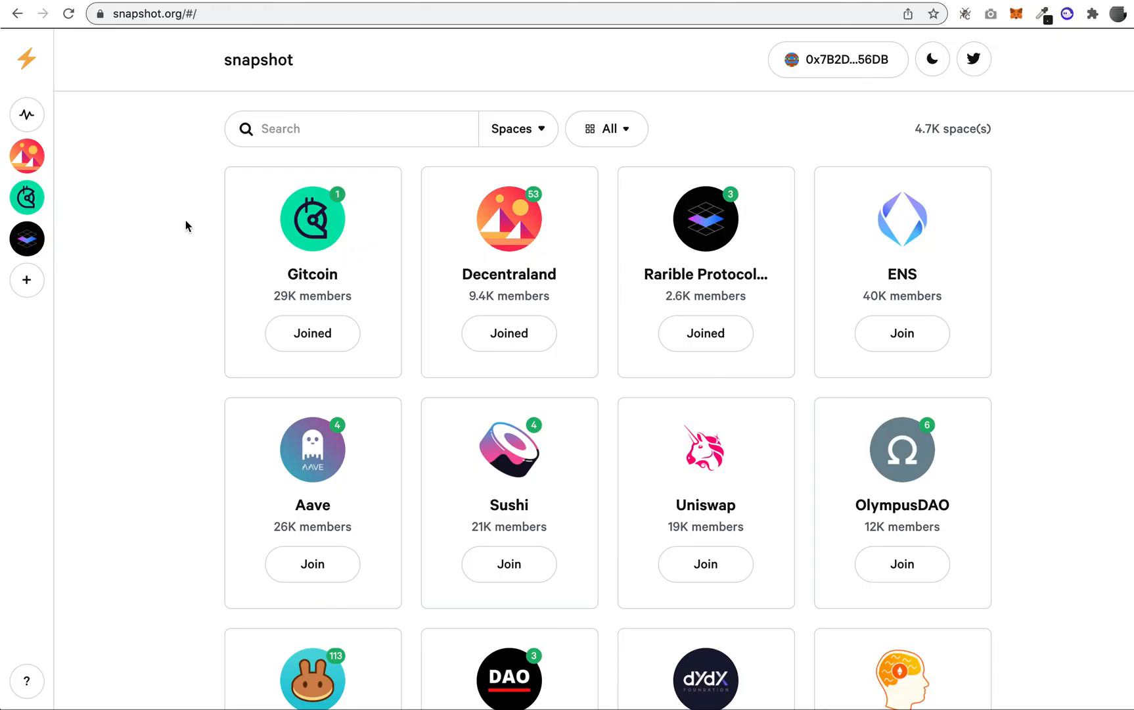